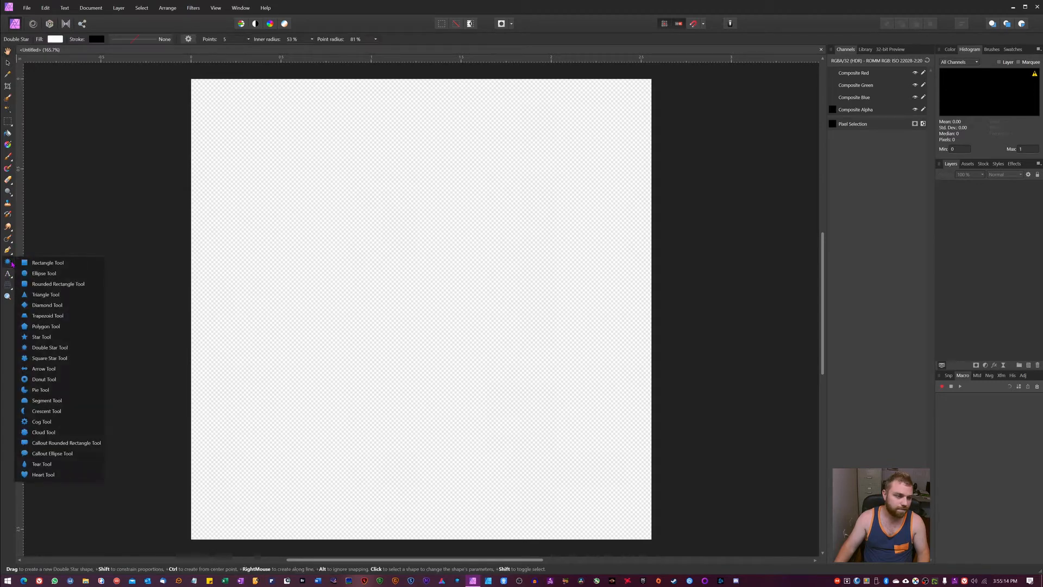
Draw a black rectangle covering the whole canvas and add an empty pixel layer above it.
left_click(47, 262)
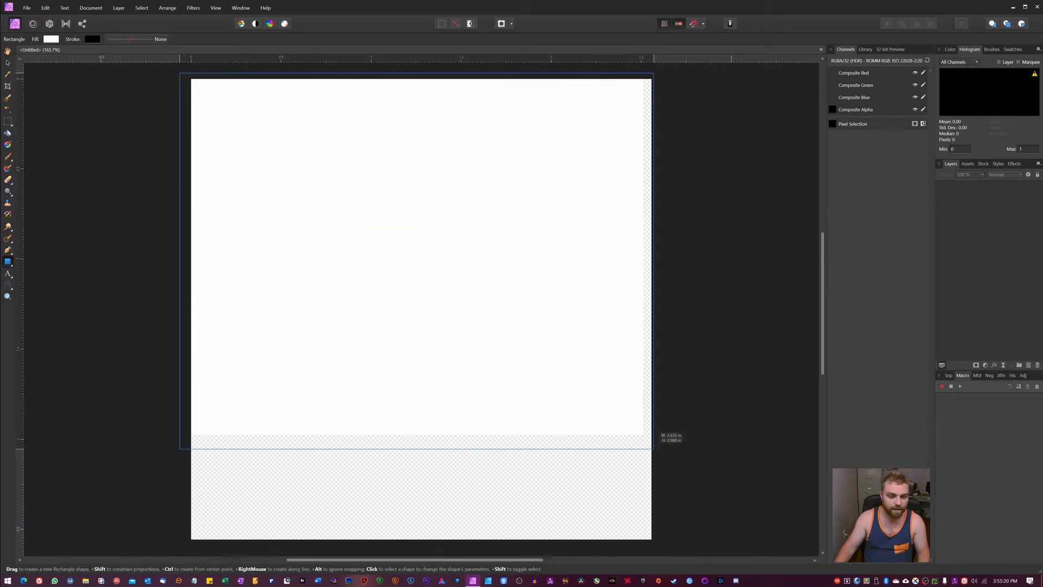
left_click_drag(193, 83, 651, 442)
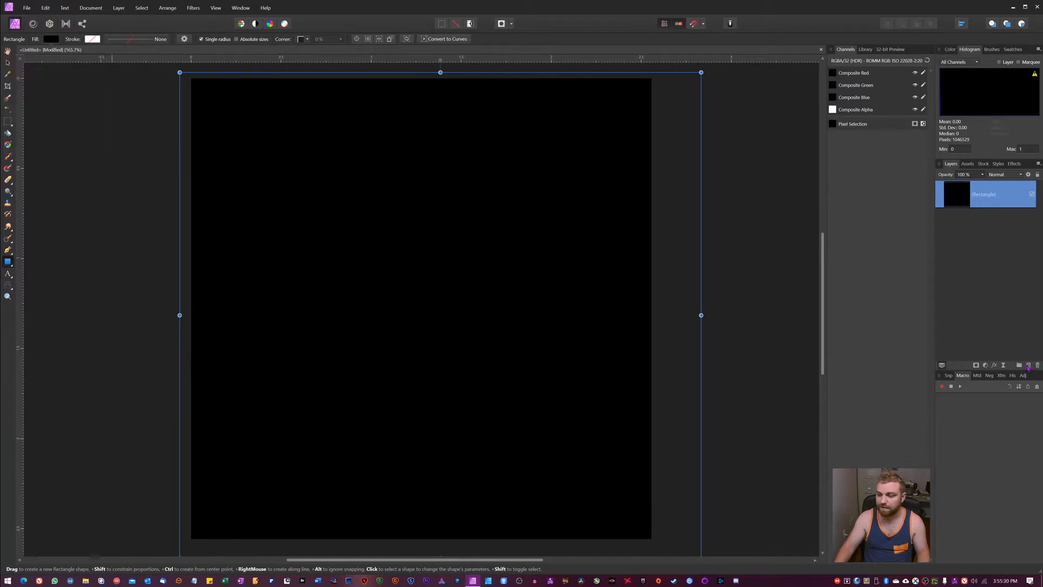
mouse_move(1028, 365)
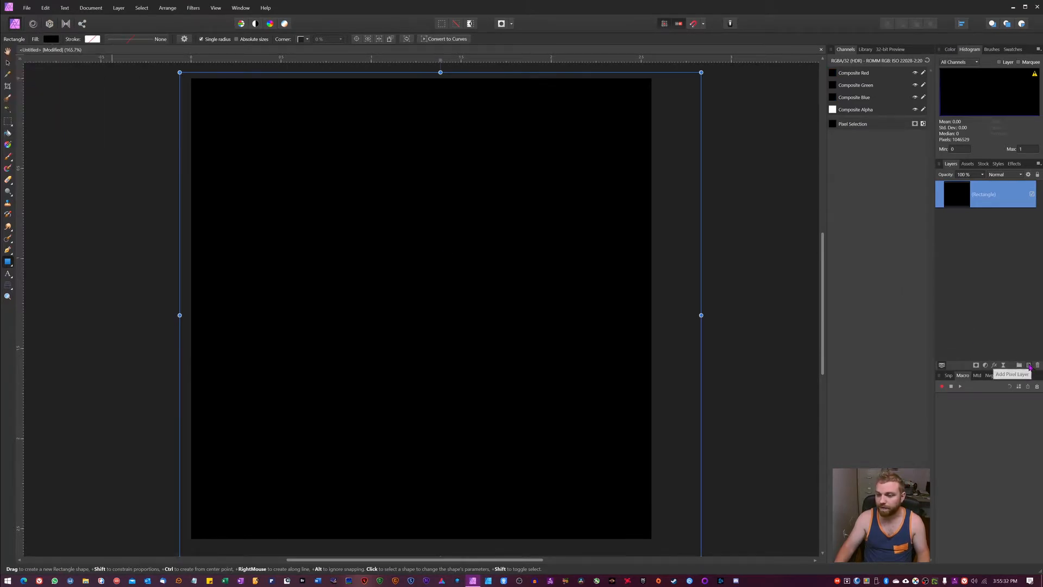
left_click(1027, 365)
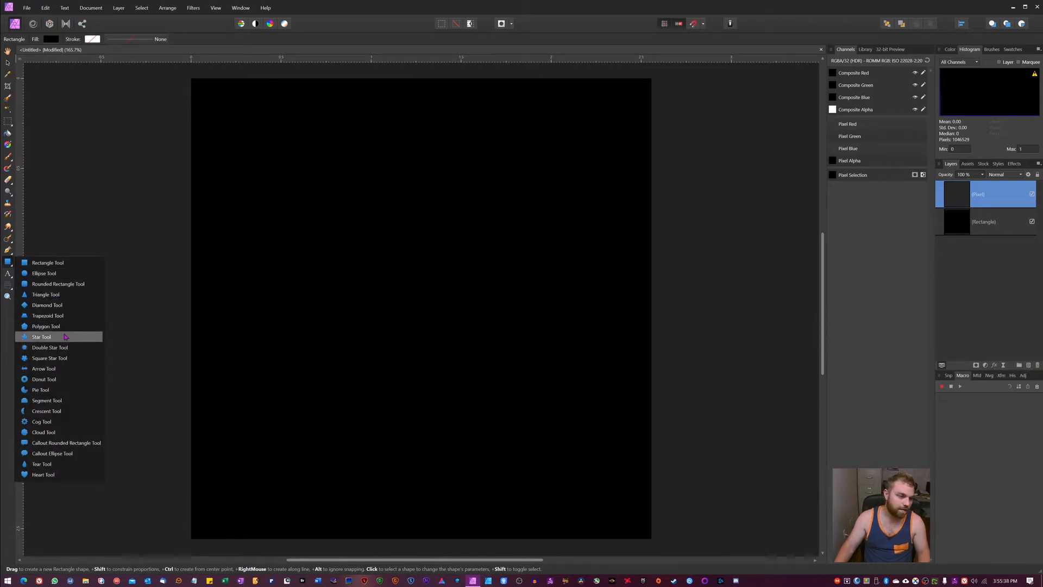
Set the Double Star fill to white and draw small stars scattered over the black canvas.
left_click(50, 347)
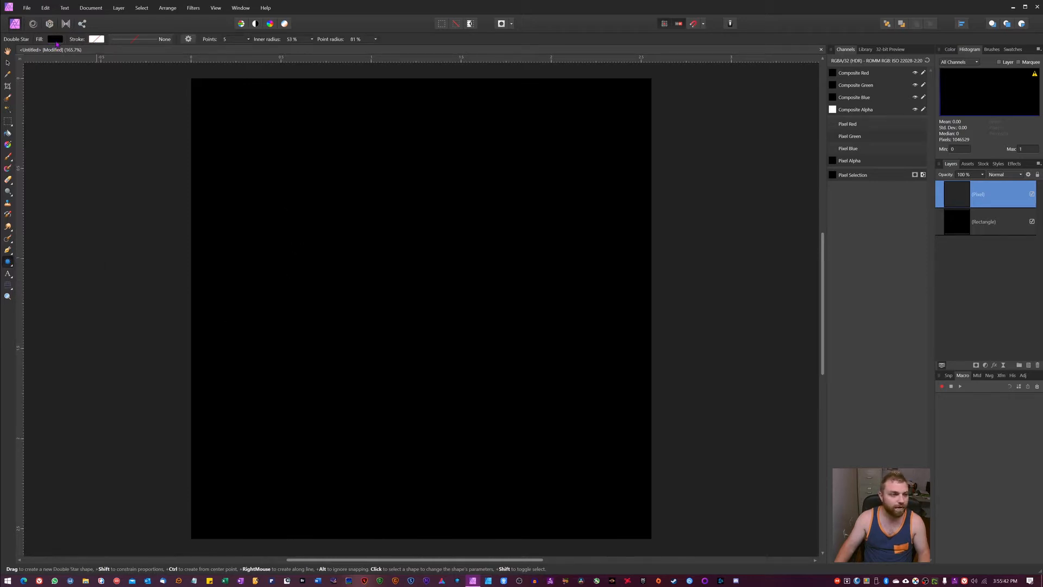
left_click(54, 39)
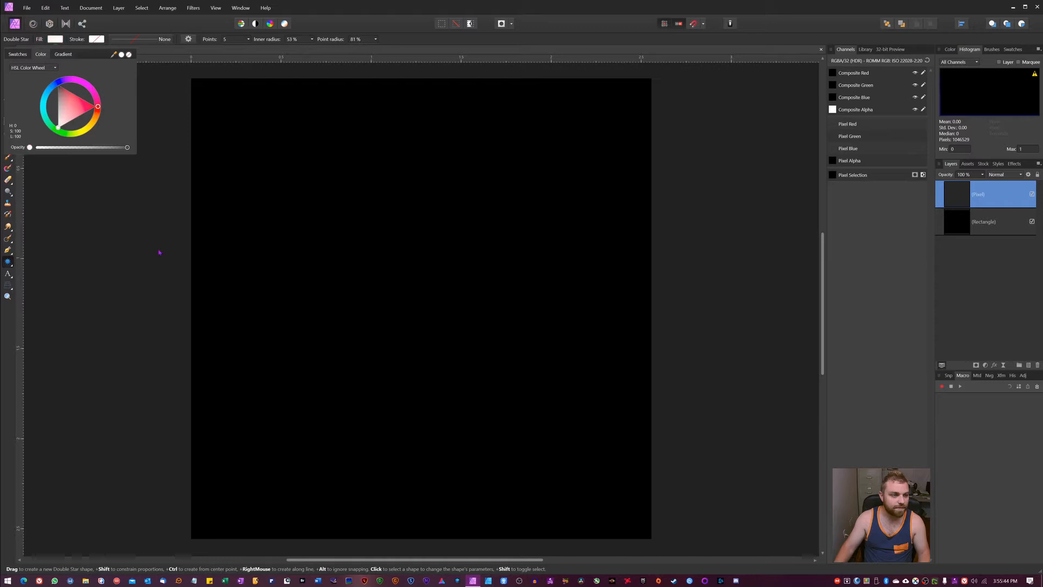
left_click_drag(241, 230, 279, 242)
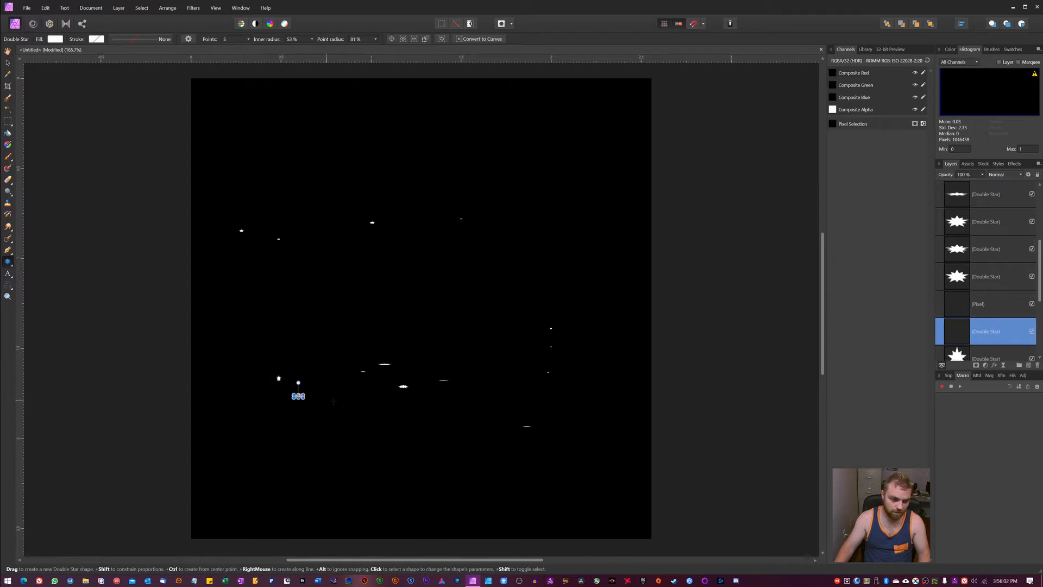
left_click_drag(298, 396, 330, 398)
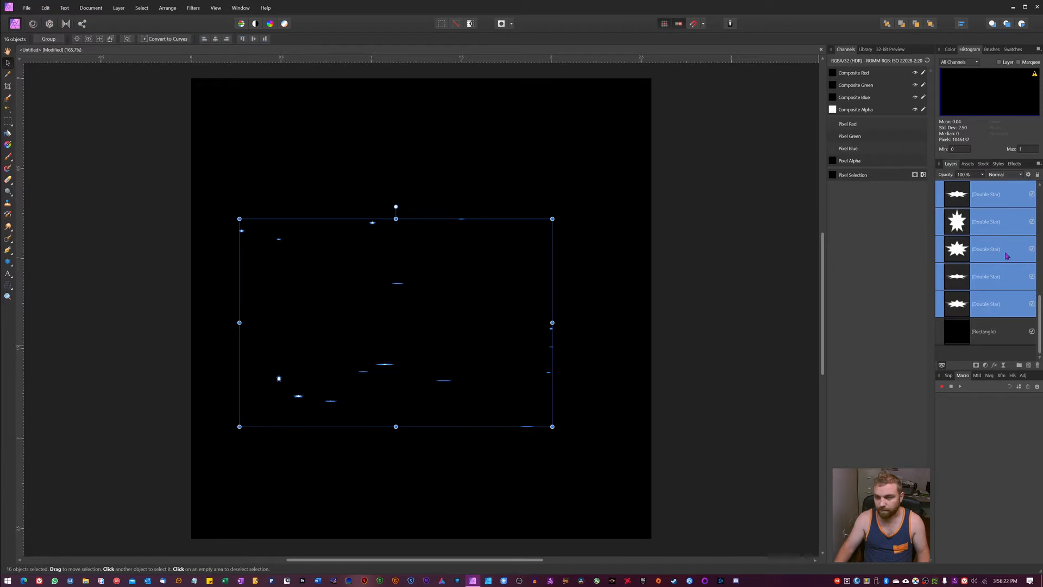
Group the selected stars (Ctrl+G) and rename the group 'brushg'.
key("ctrl+g")
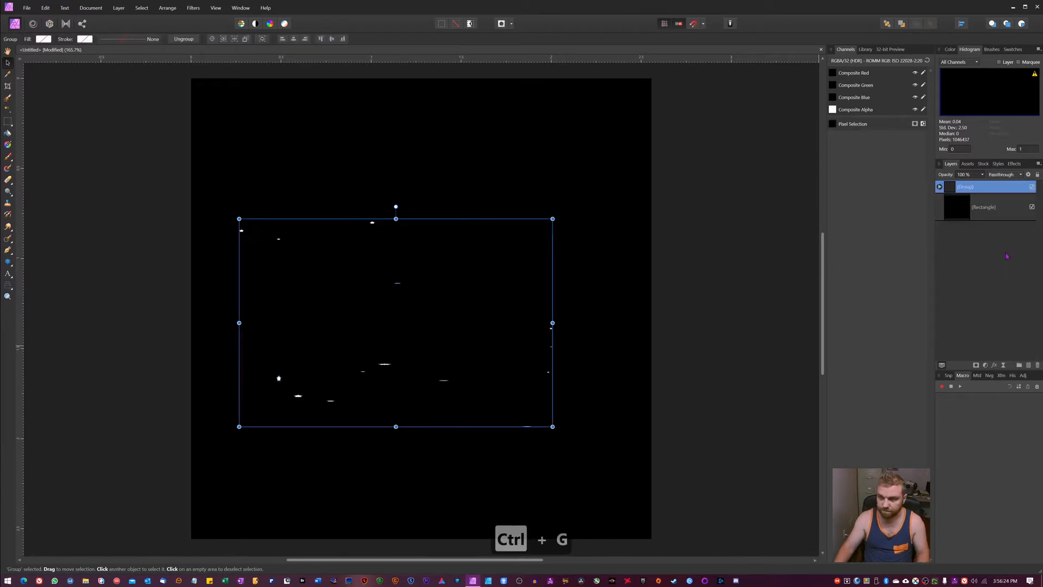
double_click(964, 186)
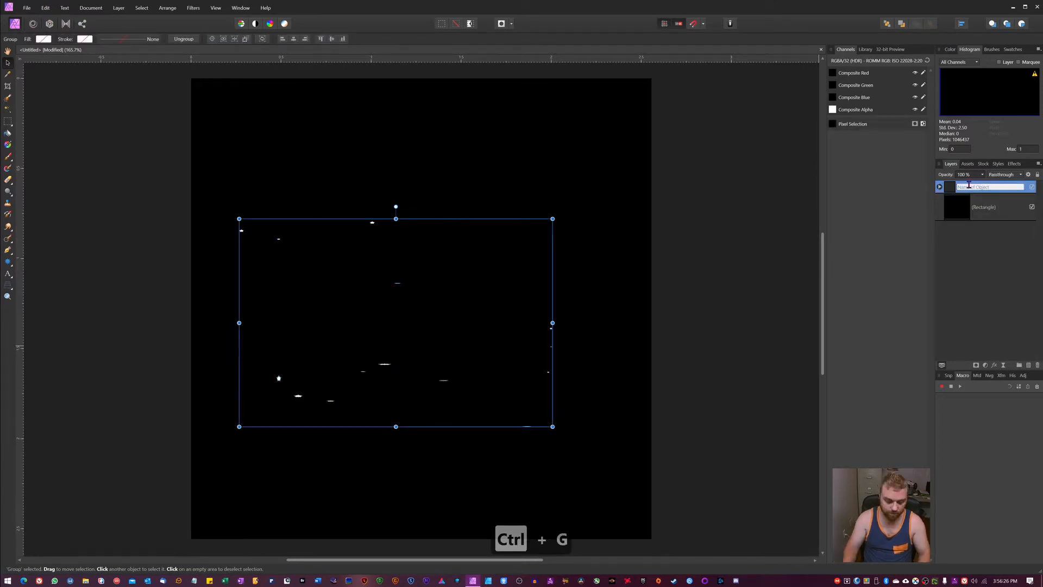
type("brushg")
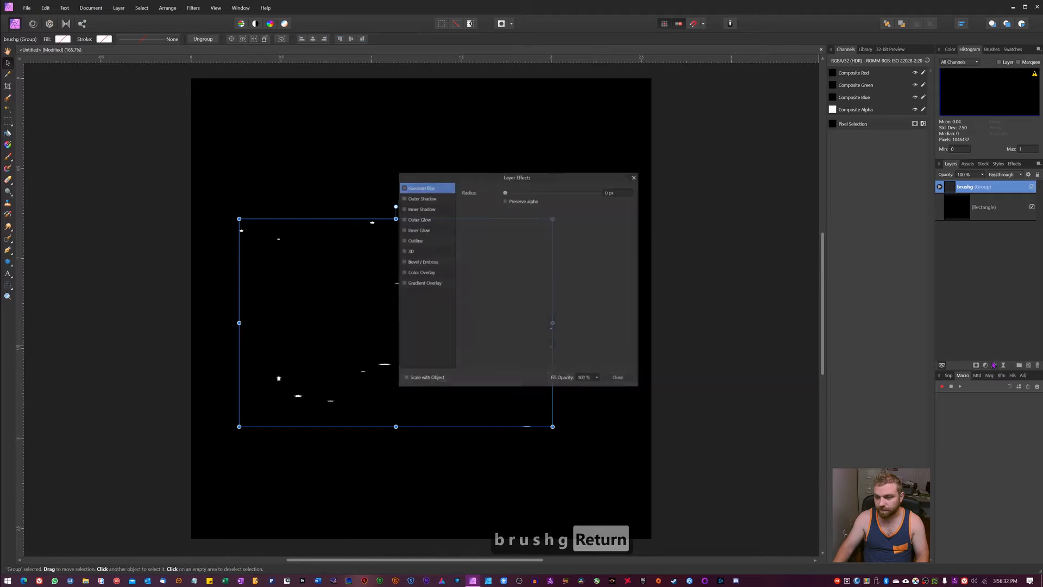
Give brushg a 0.1 px Gaussian Blur and a purple Outer Glow of about 0.2 px radius.
left_click(404, 188)
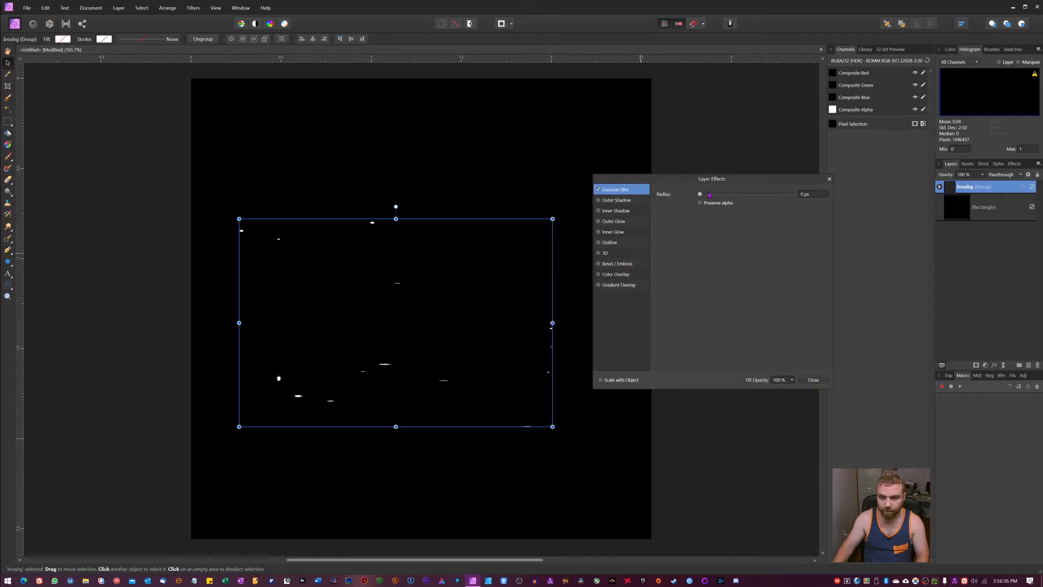
left_click_drag(698, 194, 703, 193)
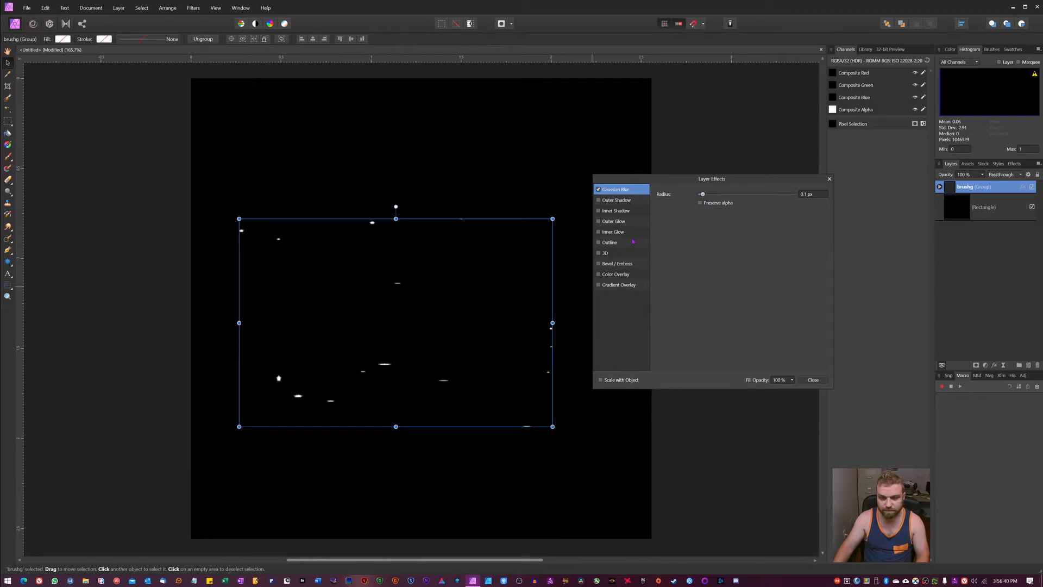
left_click(612, 220)
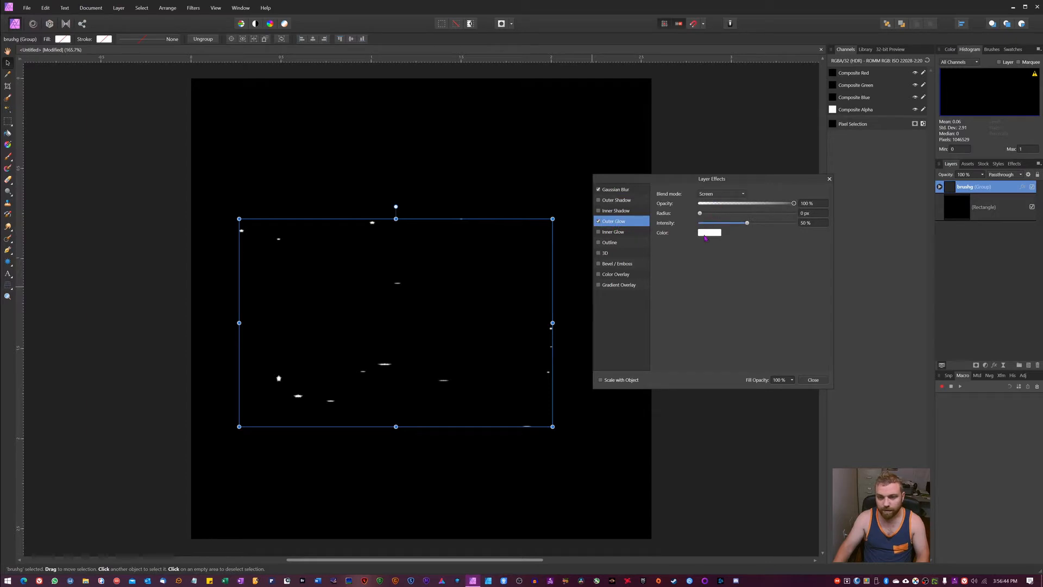
left_click(709, 233)
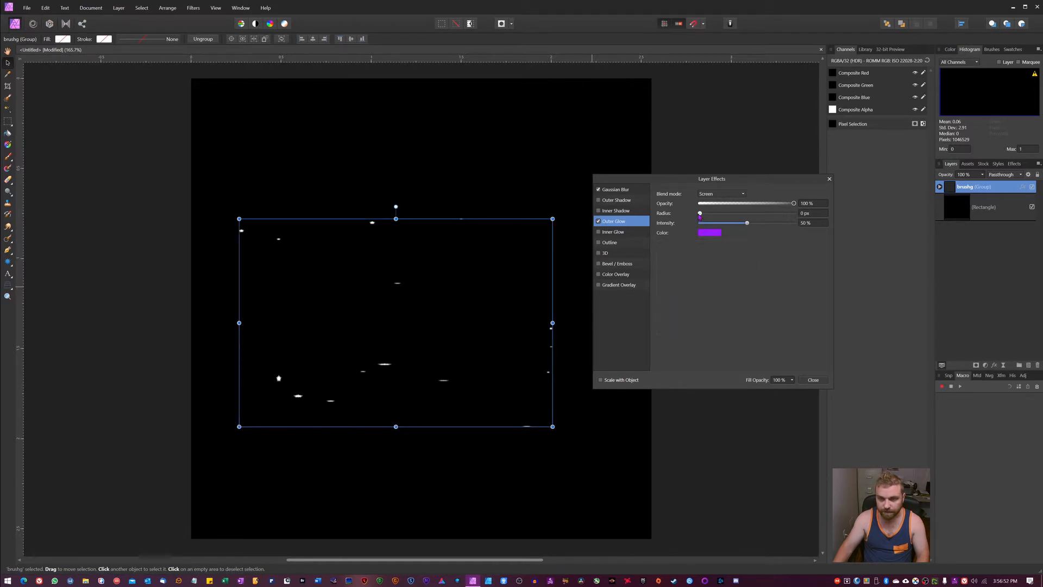
left_click_drag(699, 213, 703, 213)
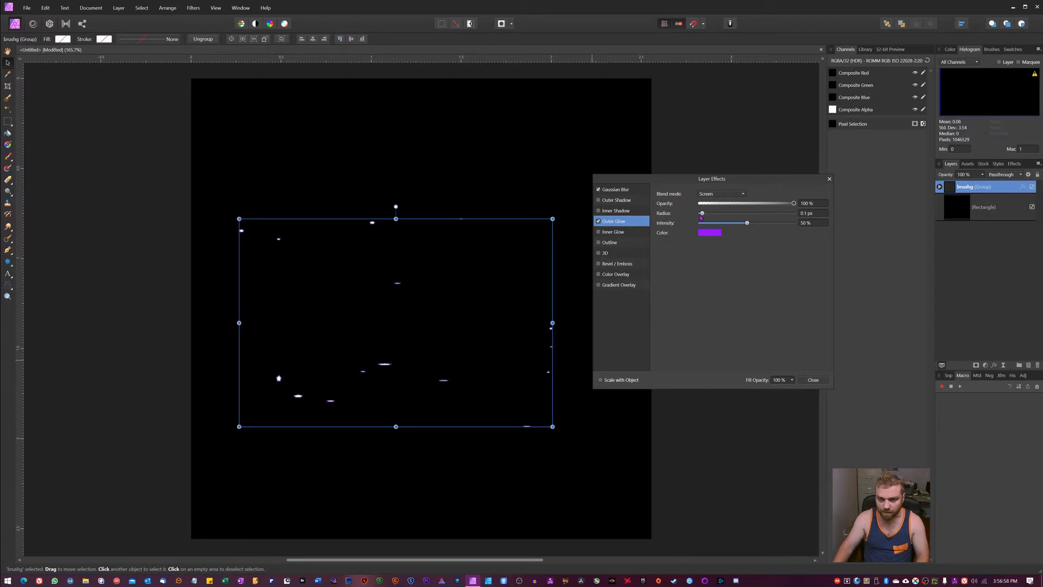
left_click_drag(701, 213, 704, 213)
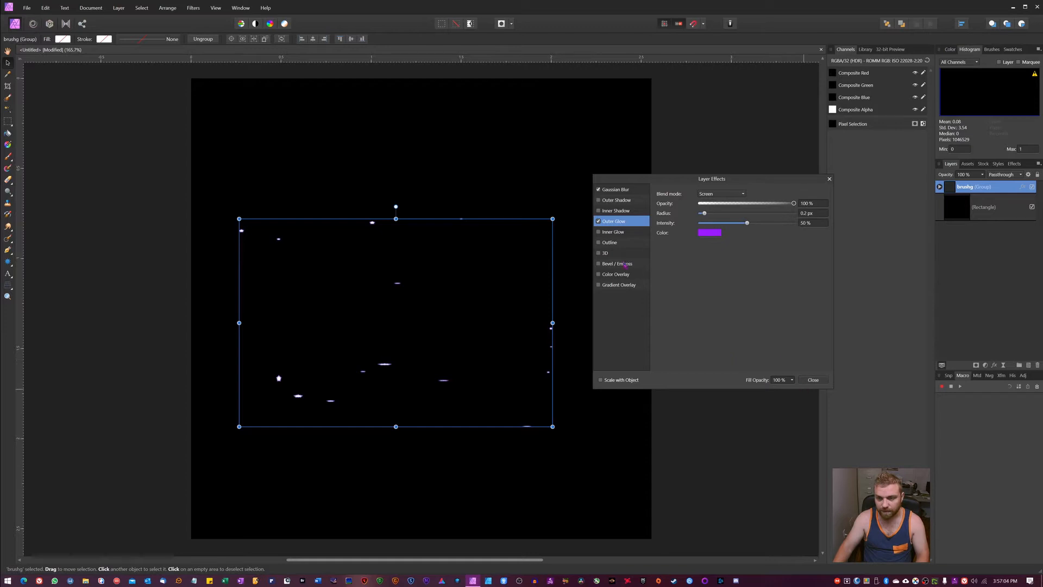
Add a pale warm Inner Glow with slightly raised radius and apply the layer effects.
left_click(613, 231)
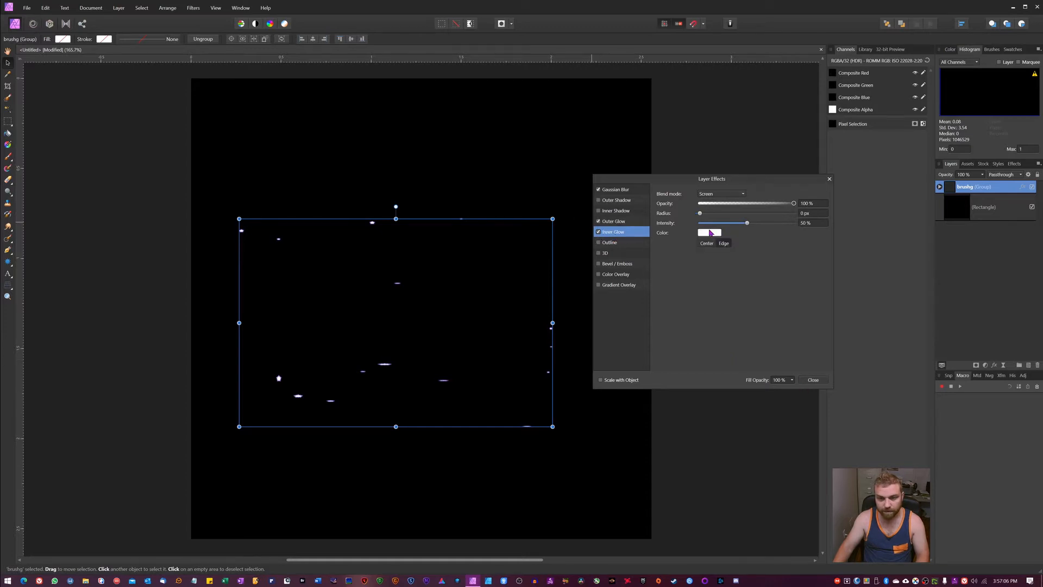
left_click(709, 233)
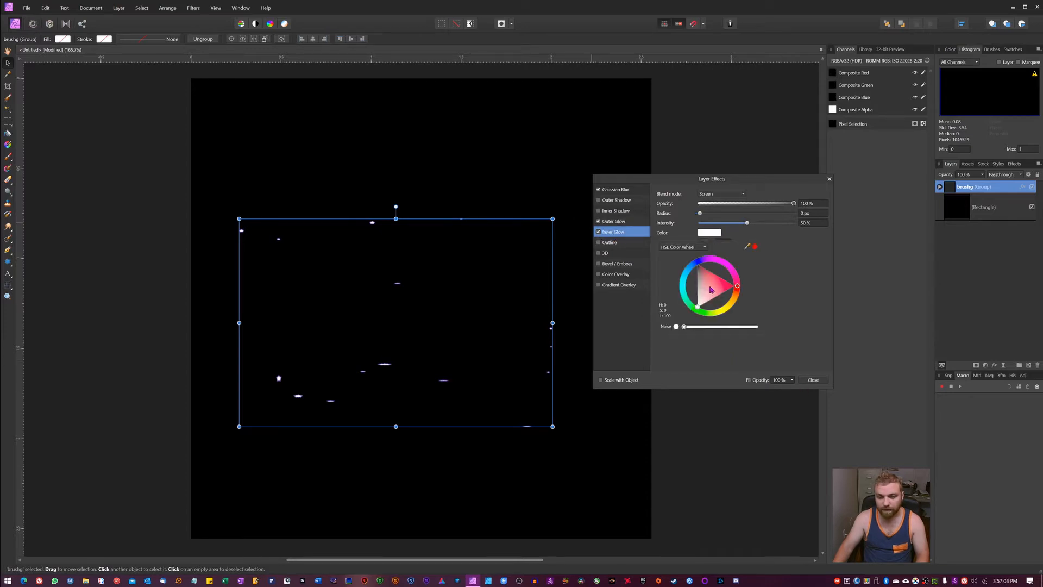
left_click(730, 298)
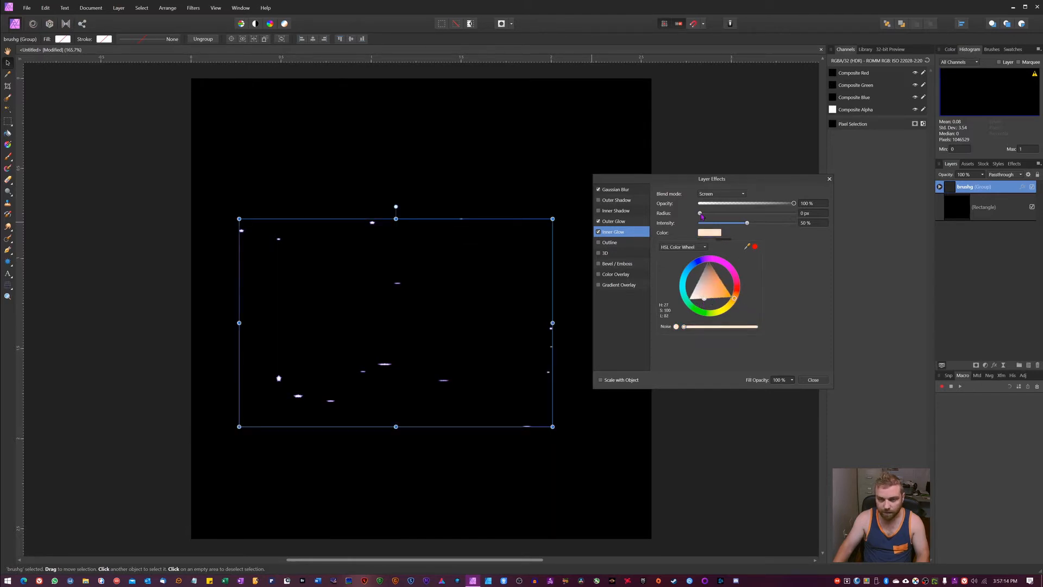
left_click(709, 233)
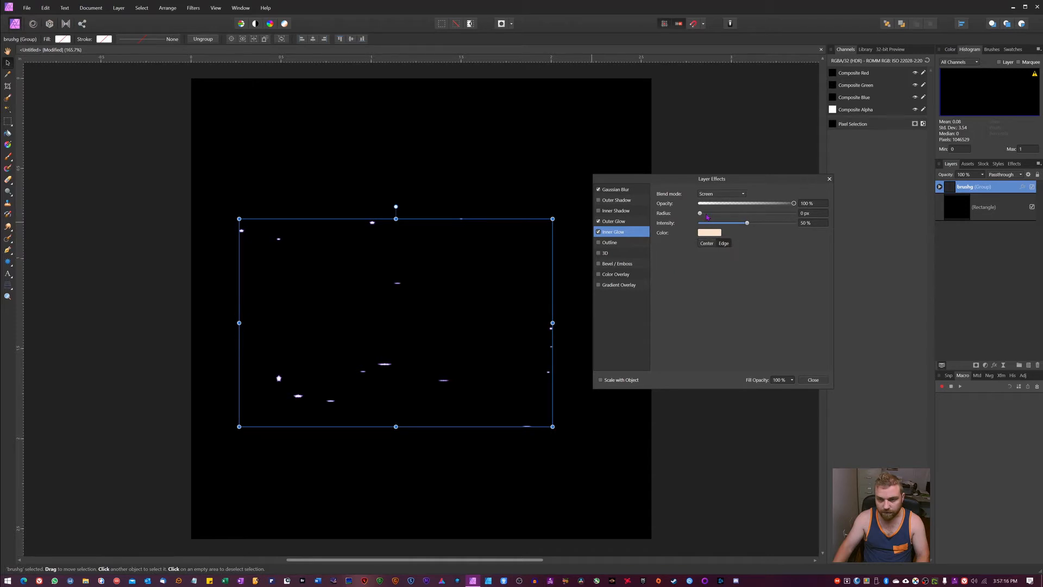
left_click_drag(698, 213, 702, 213)
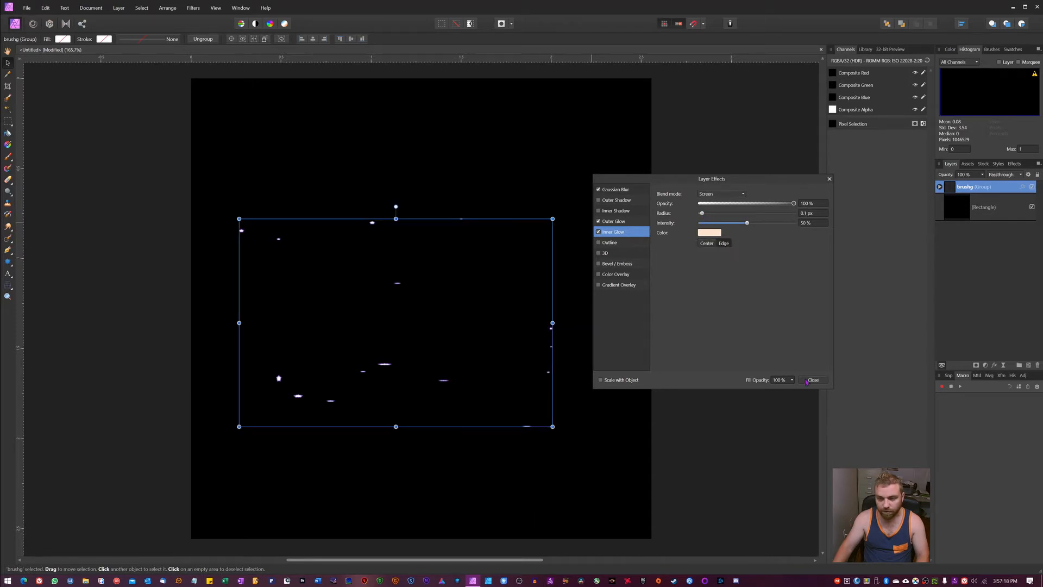
left_click(813, 379)
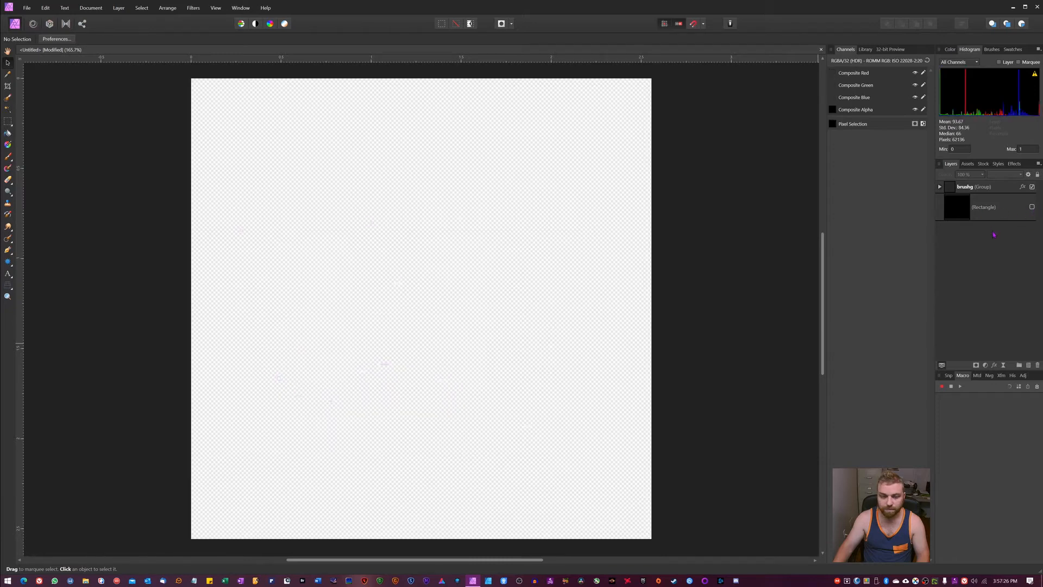
mouse_move(568, 284)
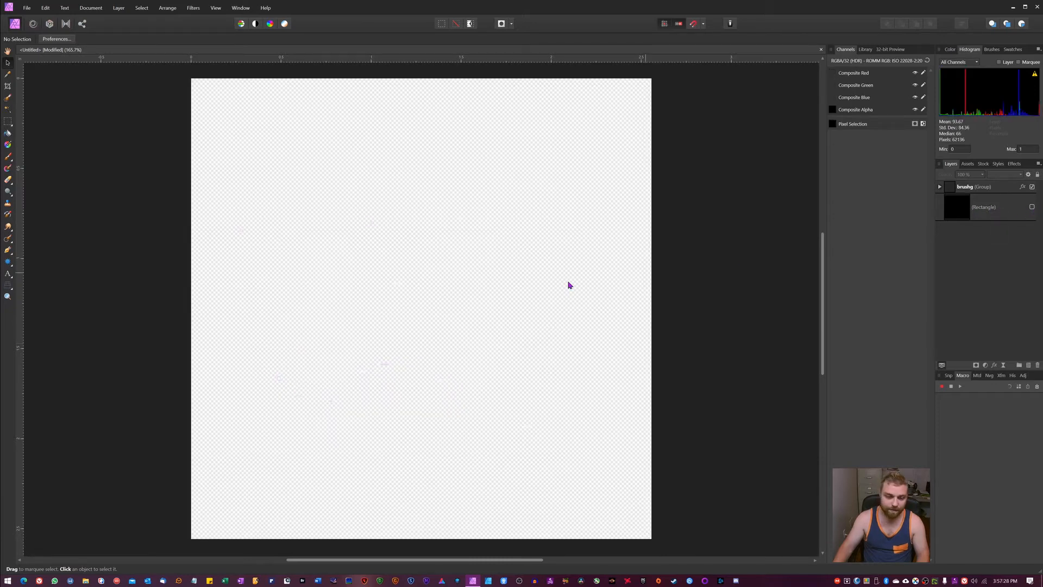
mouse_move(426, 313)
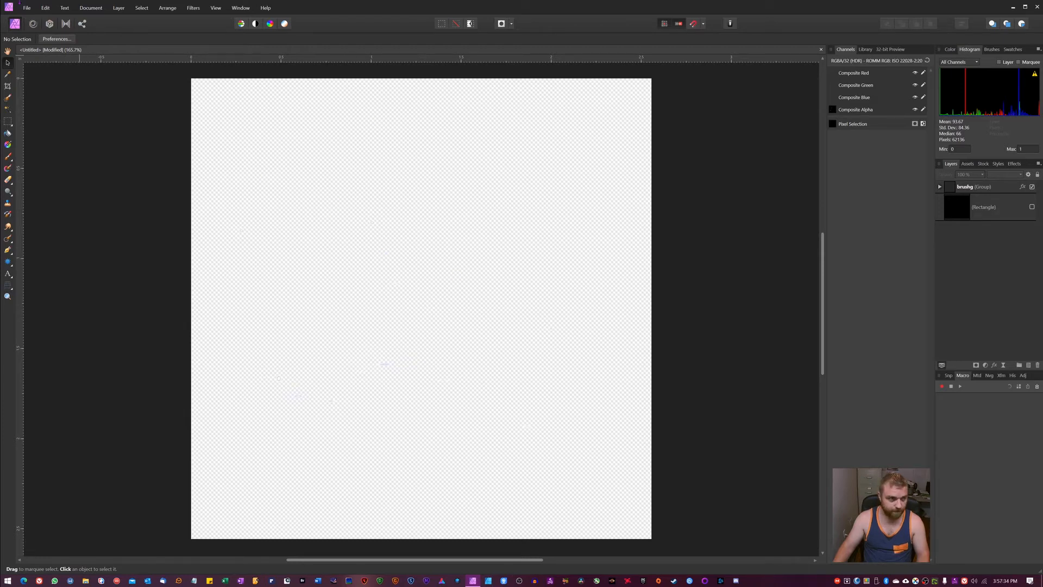
Export the glowing stars as a PNG named 'star brush 3' in the Pictures folder.
left_click(26, 7)
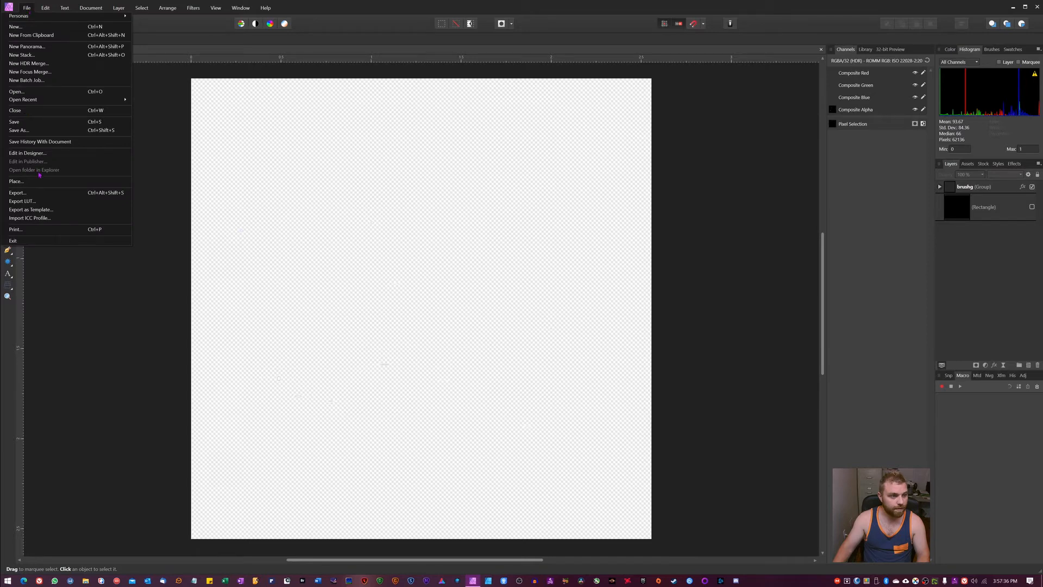
left_click(17, 192)
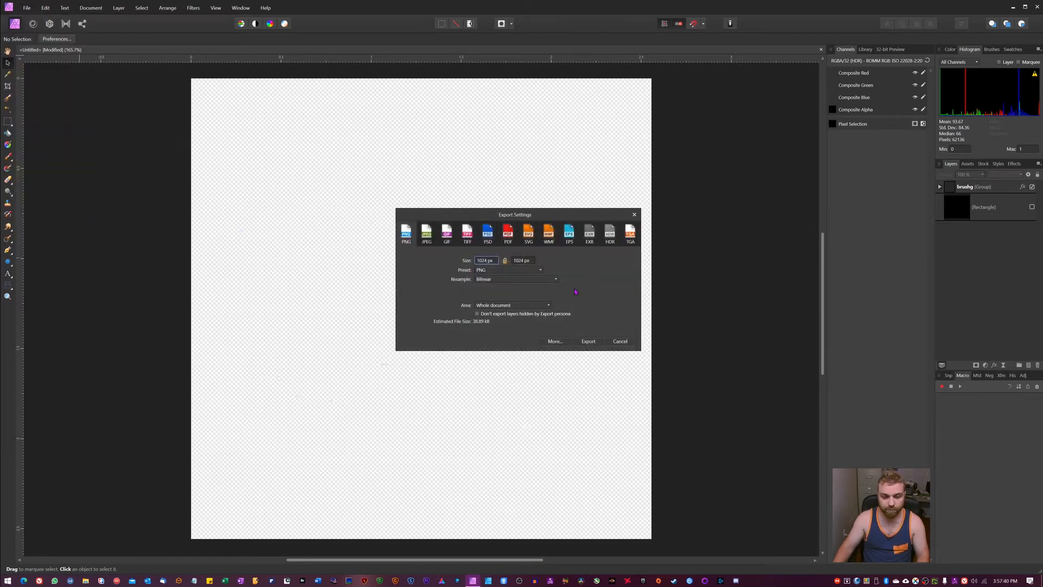
left_click(588, 340)
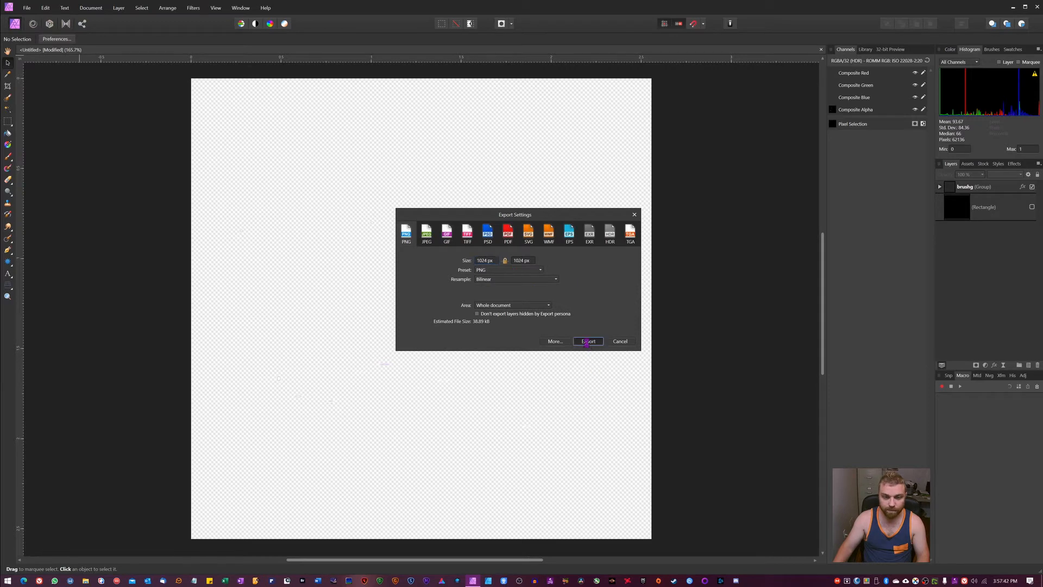
left_click(588, 341)
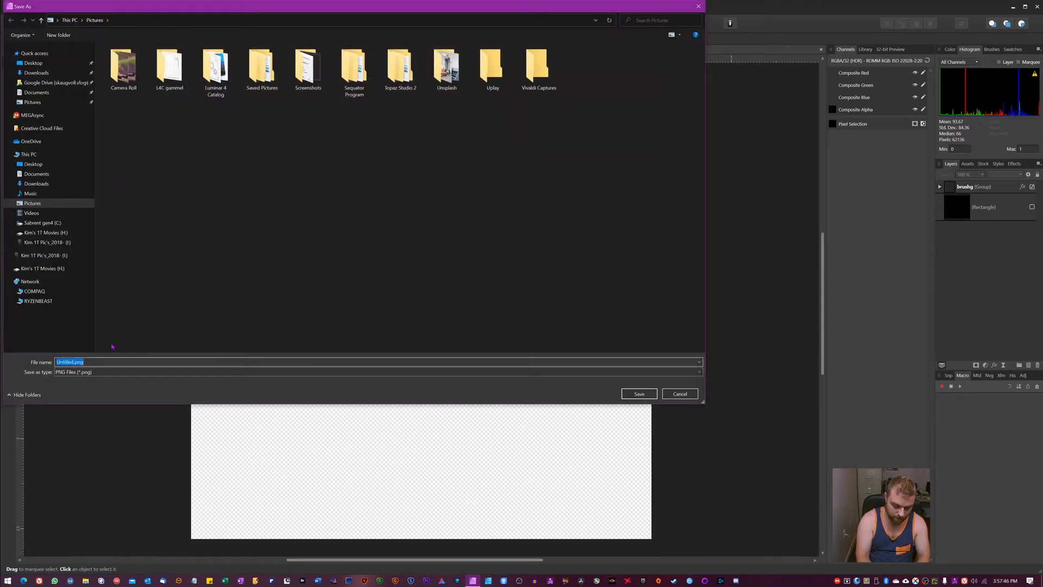
type("star brush 3")
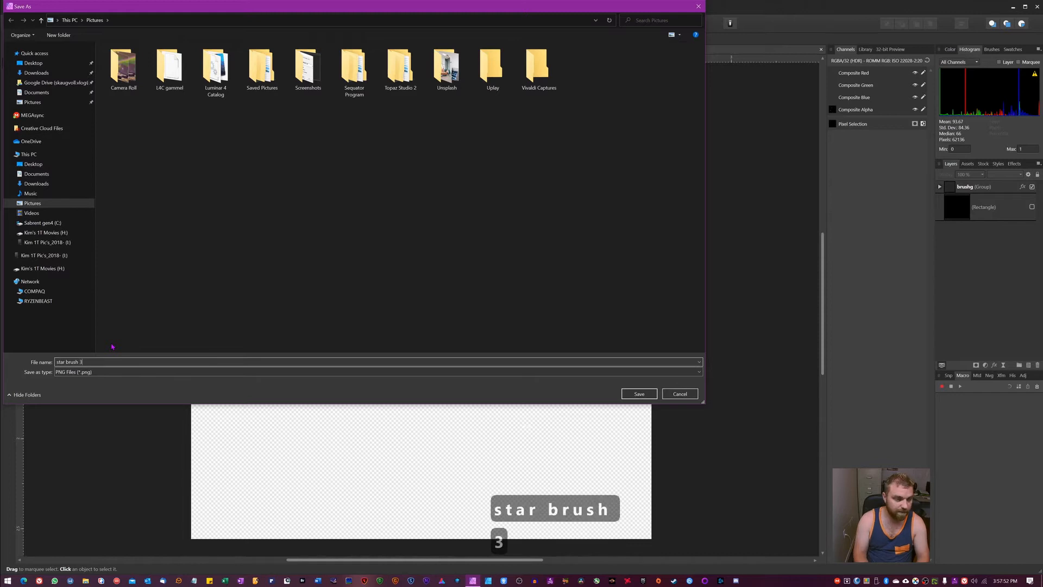
key("Return")
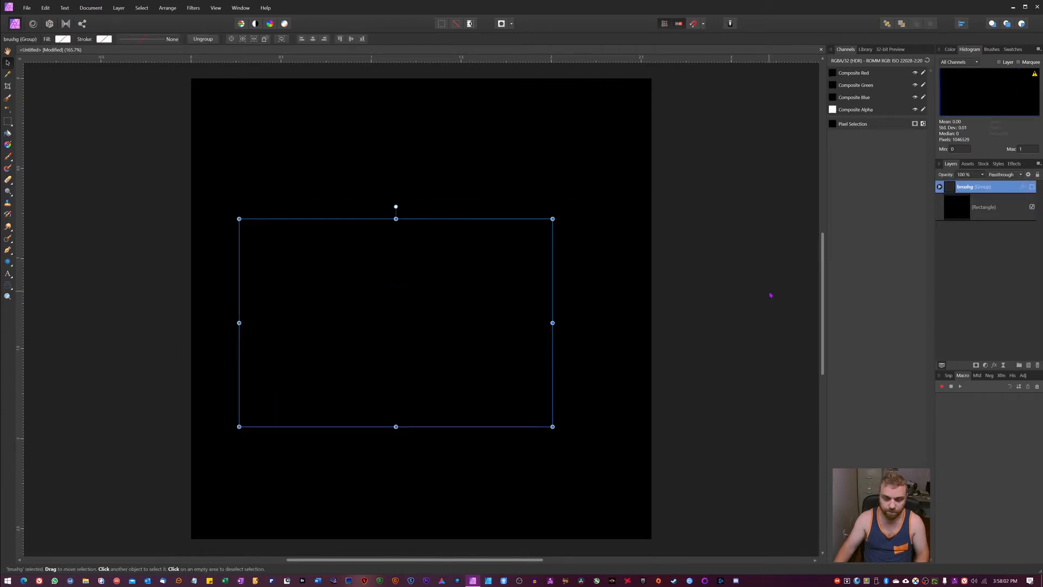
mouse_move(874, 280)
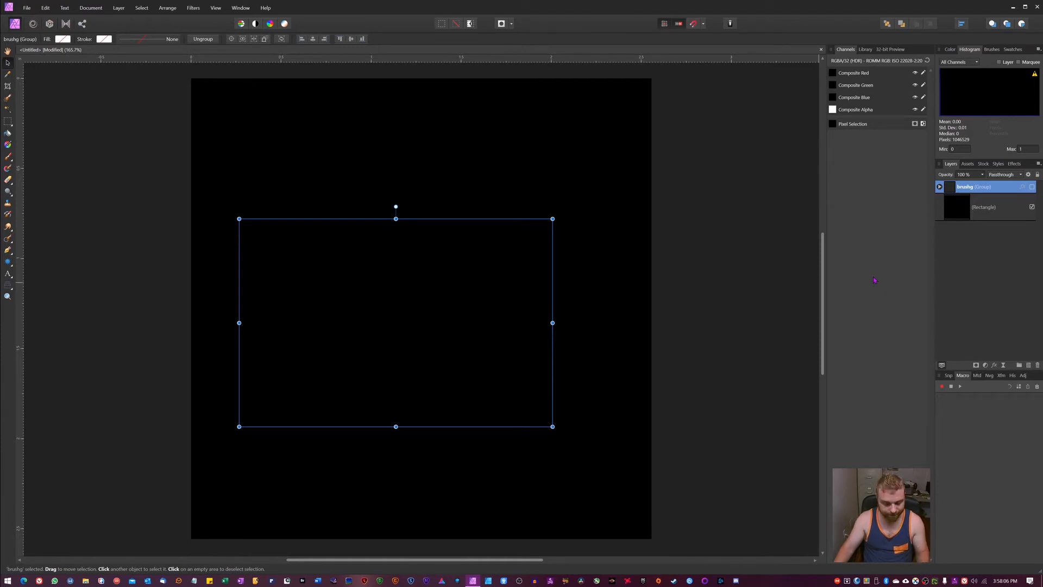
mouse_move(742, 301)
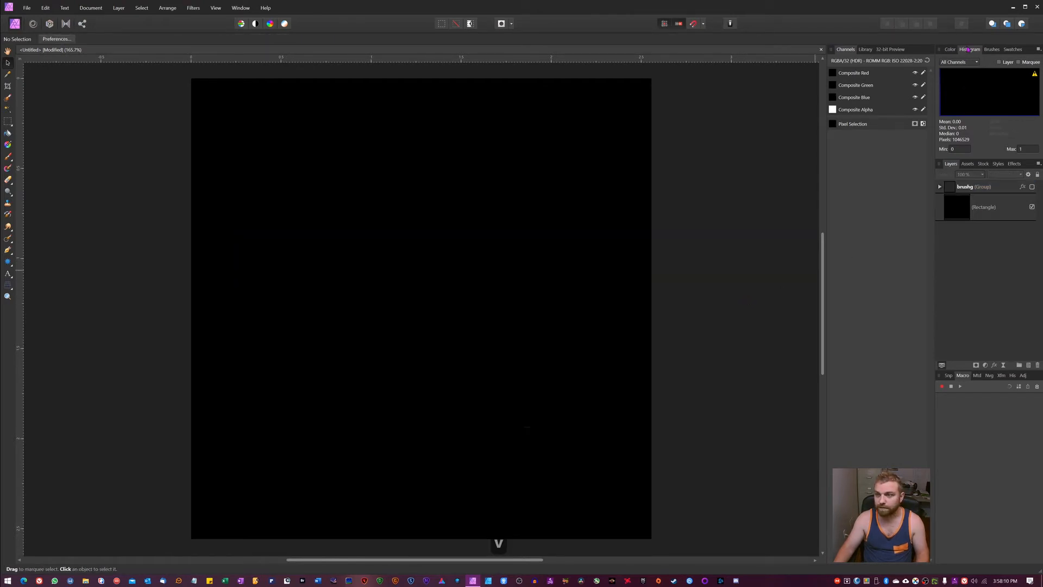
Import 'star brush 3.png' from the Brushes panel menu as a new image brush.
left_click(991, 49)
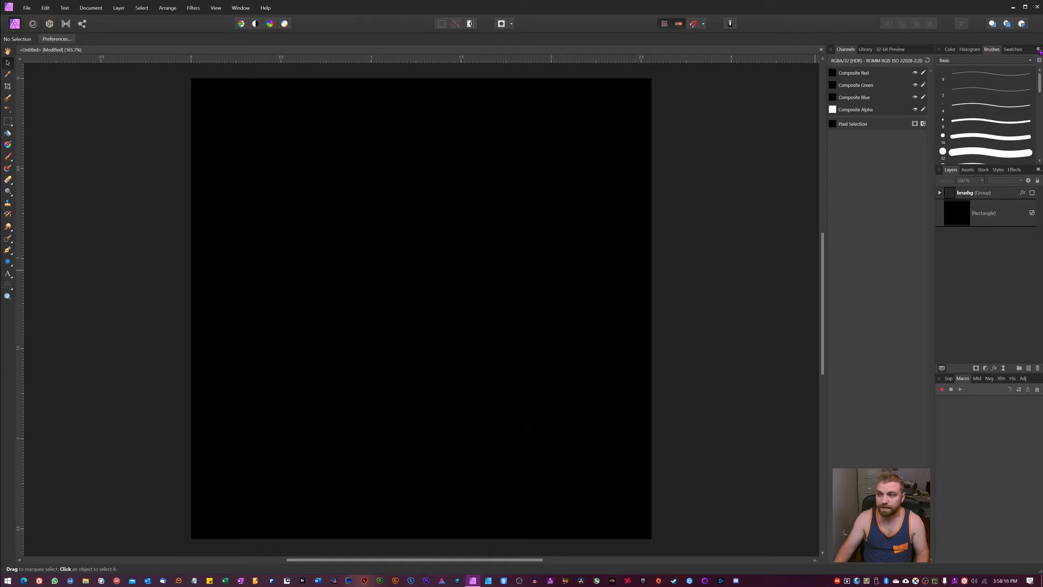
left_click(1038, 60)
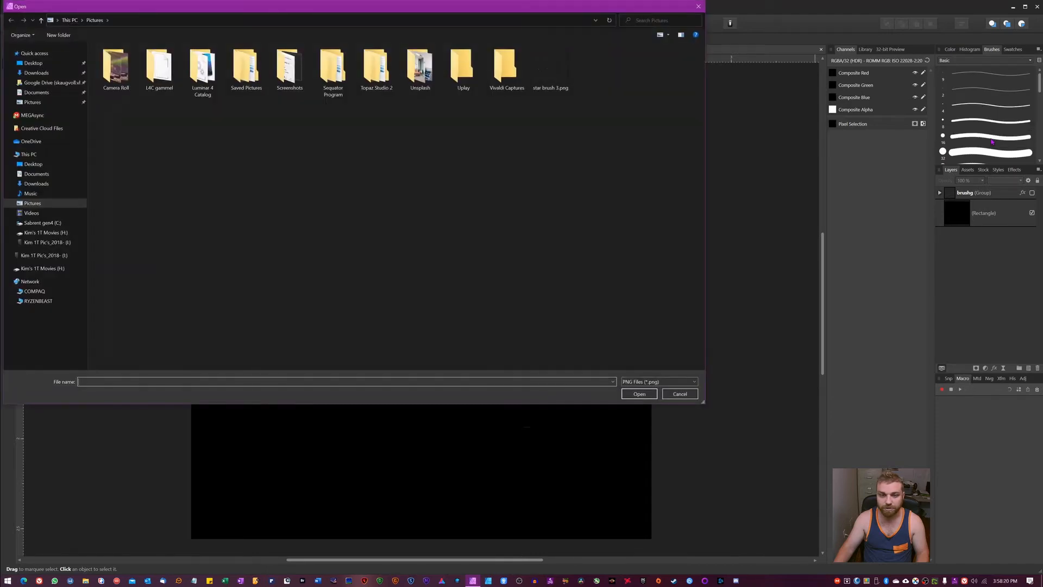
left_click(550, 67)
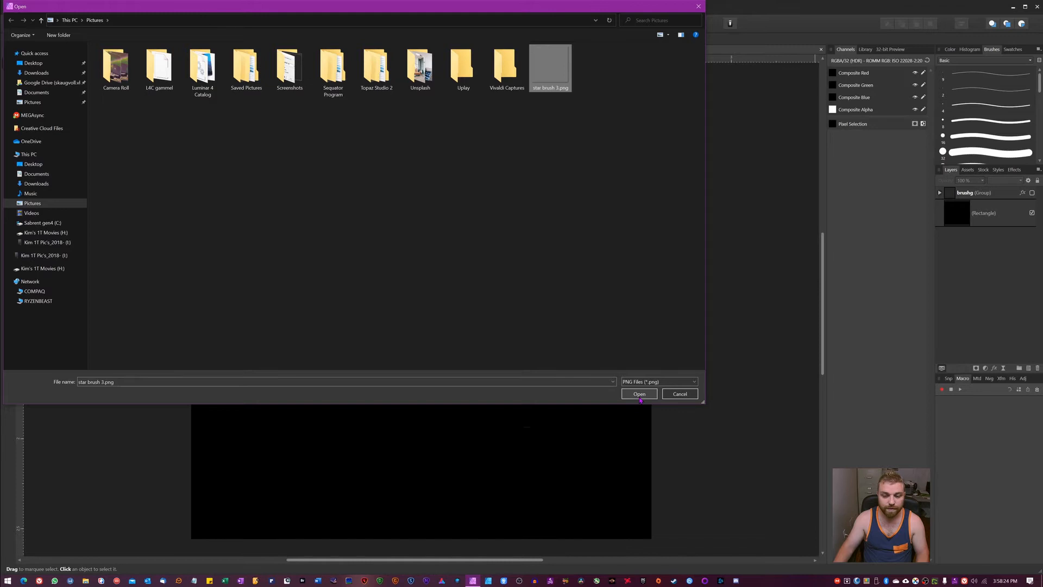
left_click(638, 393)
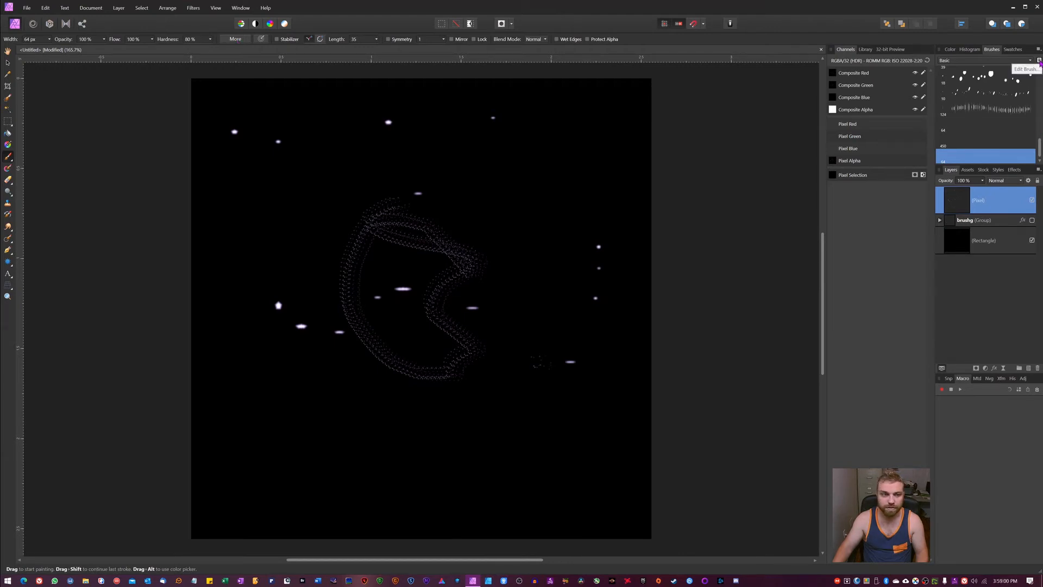
Set star brush 3 to Spacing 36%, Rotation 5% and maximum Size 4096 px.
left_click(1024, 69)
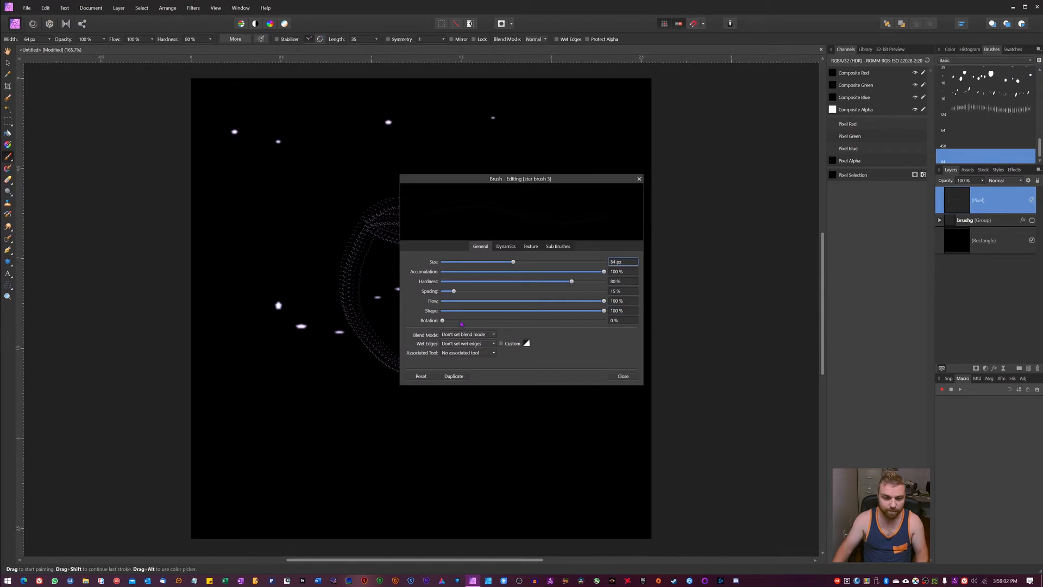
left_click_drag(443, 319, 452, 319)
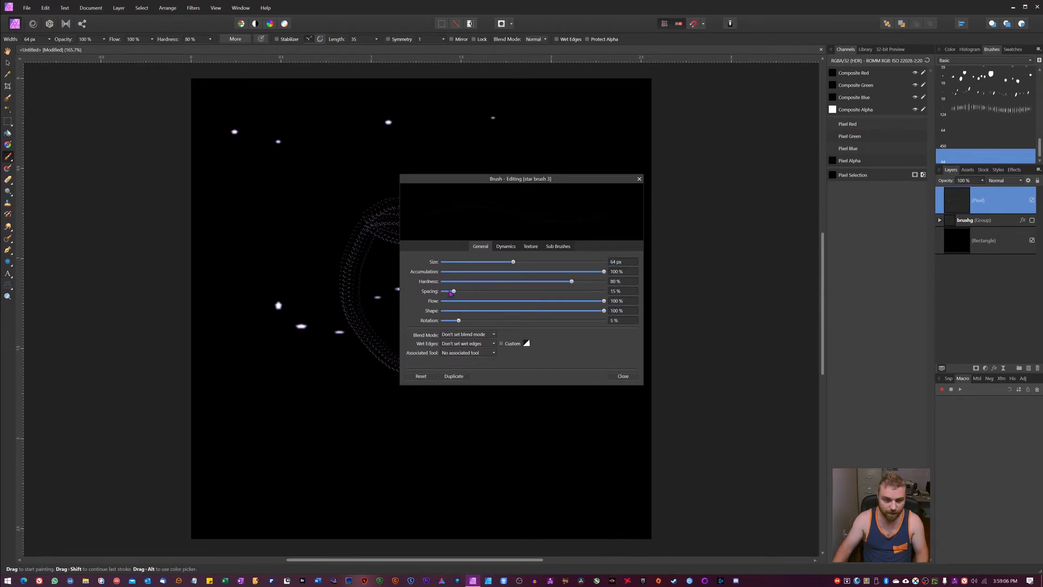
left_click_drag(451, 291, 471, 291)
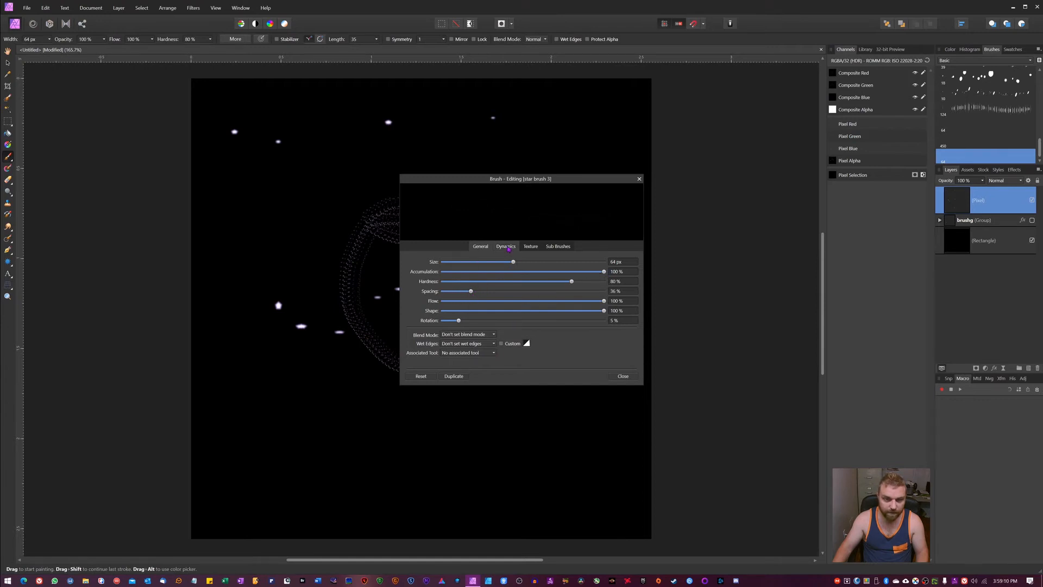
left_click(506, 247)
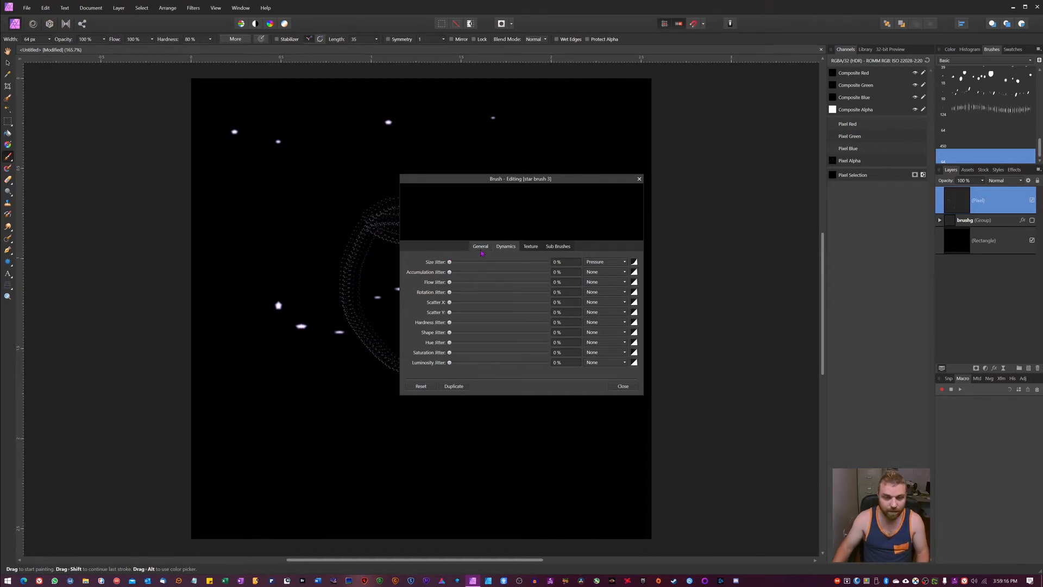
left_click(480, 246)
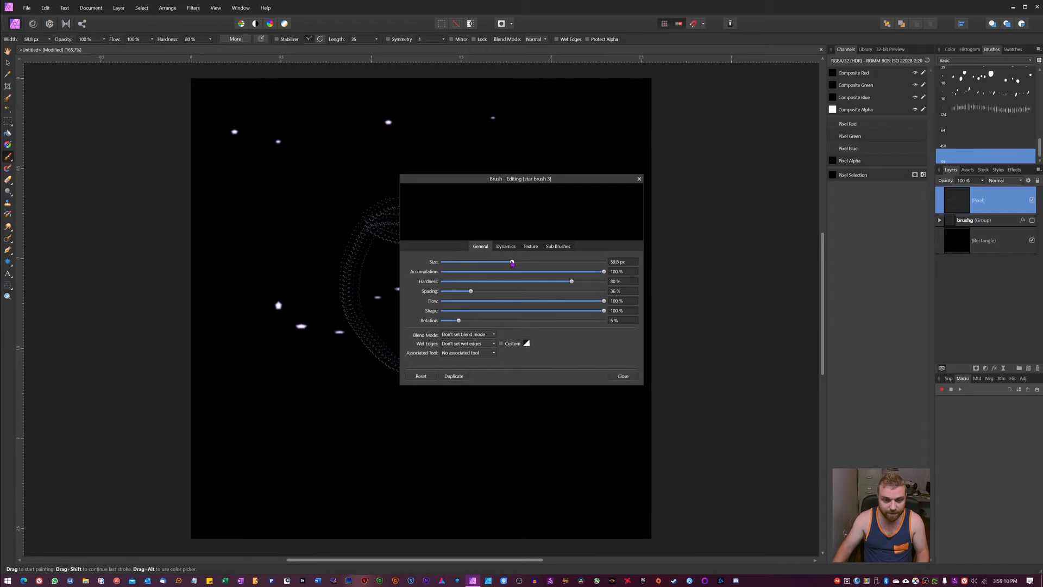
left_click_drag(512, 261, 557, 262)
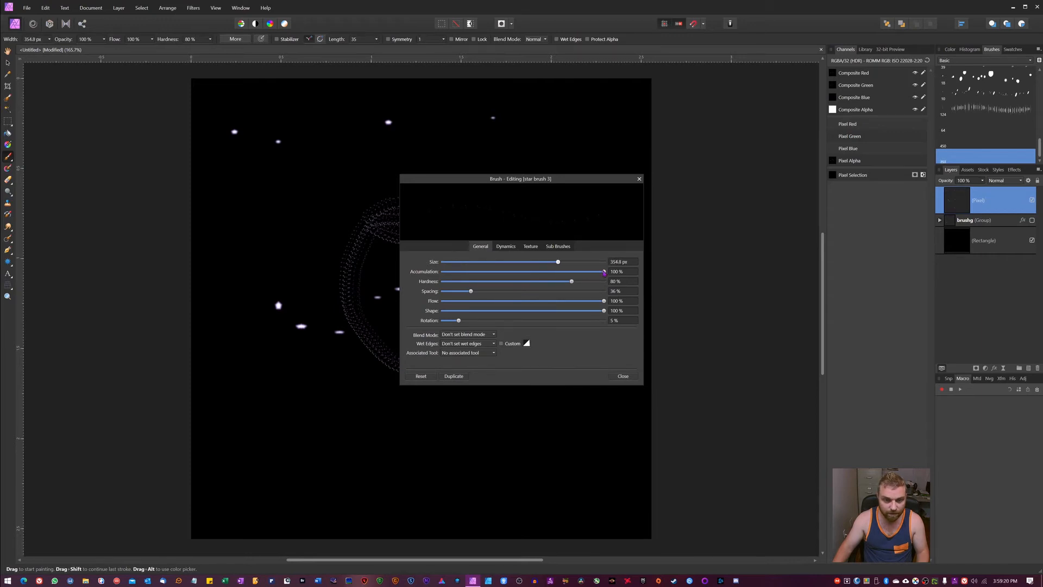
left_click_drag(558, 262, 603, 262)
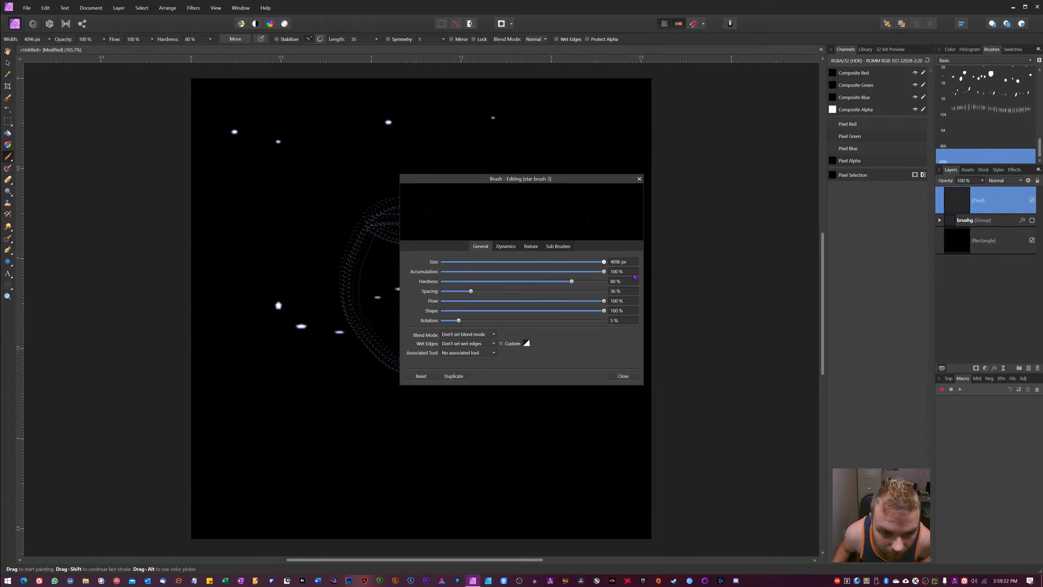
left_click_drag(602, 262, 585, 261)
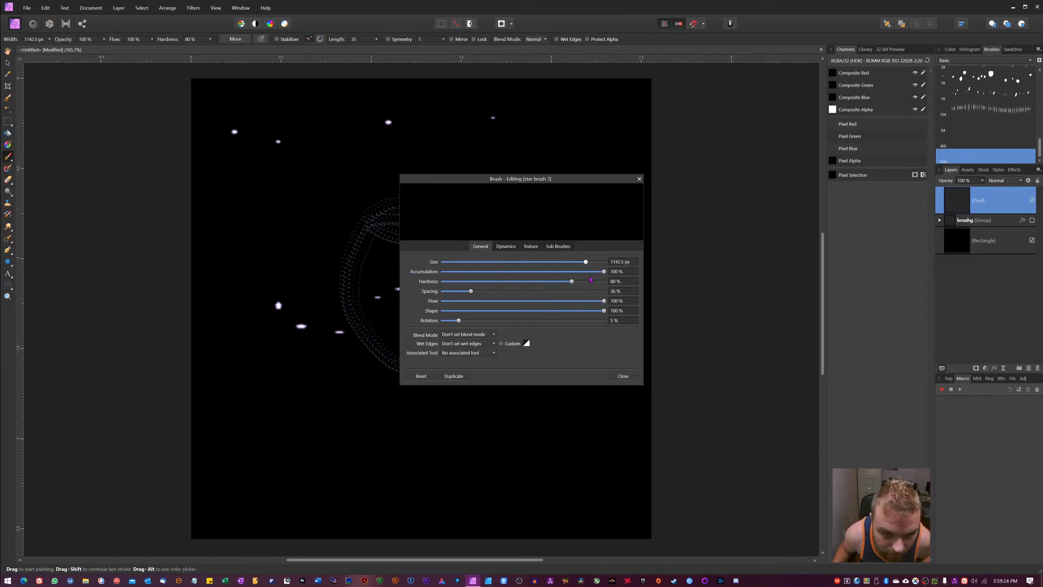
left_click_drag(585, 262, 604, 261)
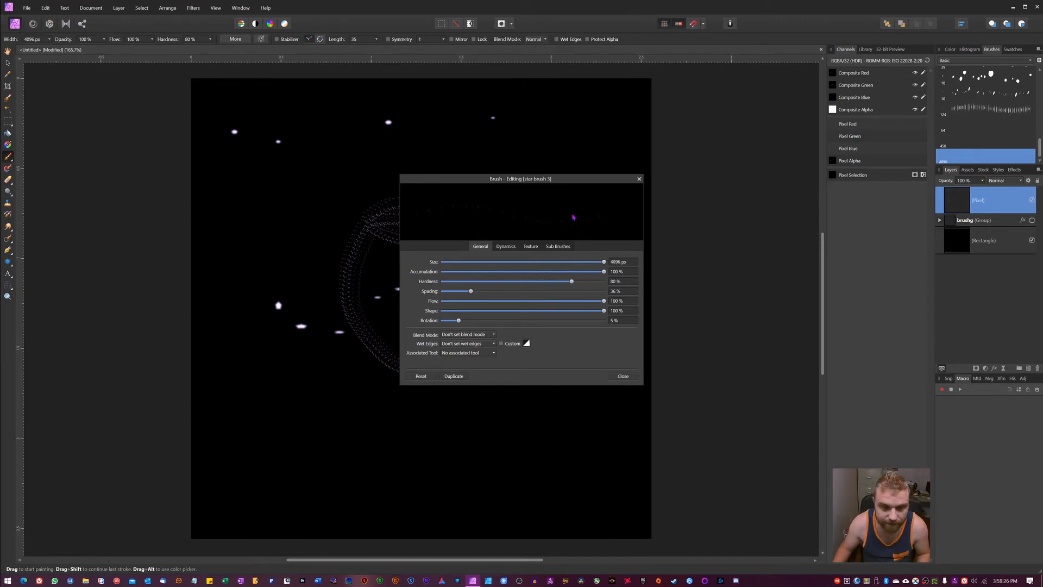
Set random jitter for size, accumulation, flow, rotation, X/Y scatter and shape in Dynamics.
left_click(505, 247)
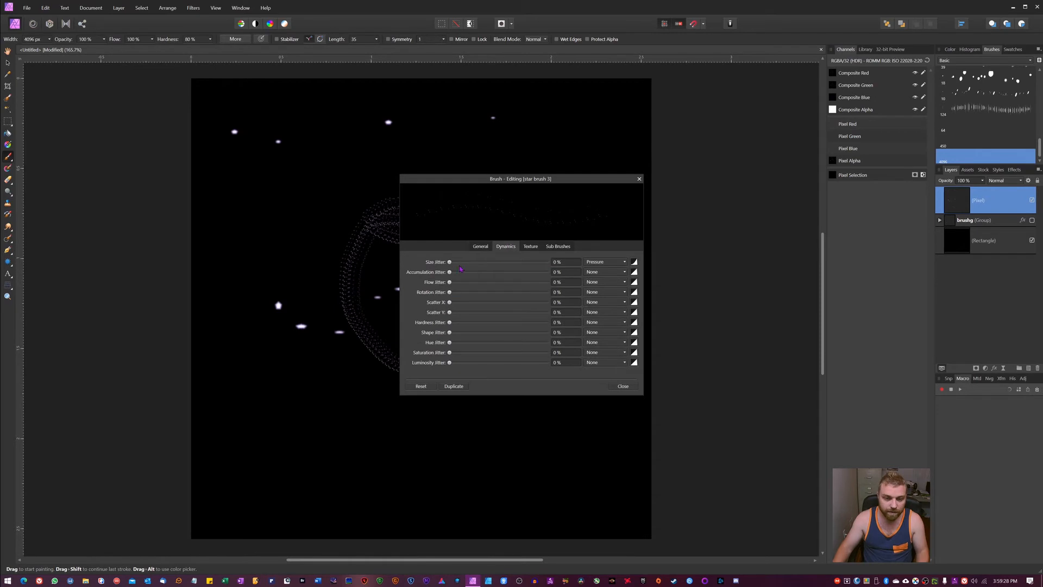
left_click_drag(450, 262, 498, 262)
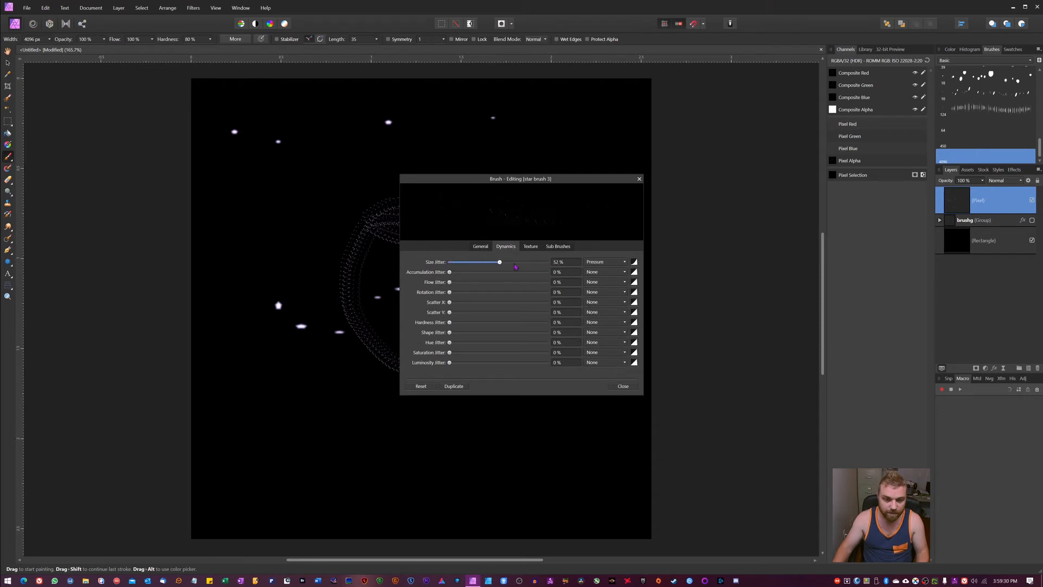
left_click_drag(499, 262, 528, 262)
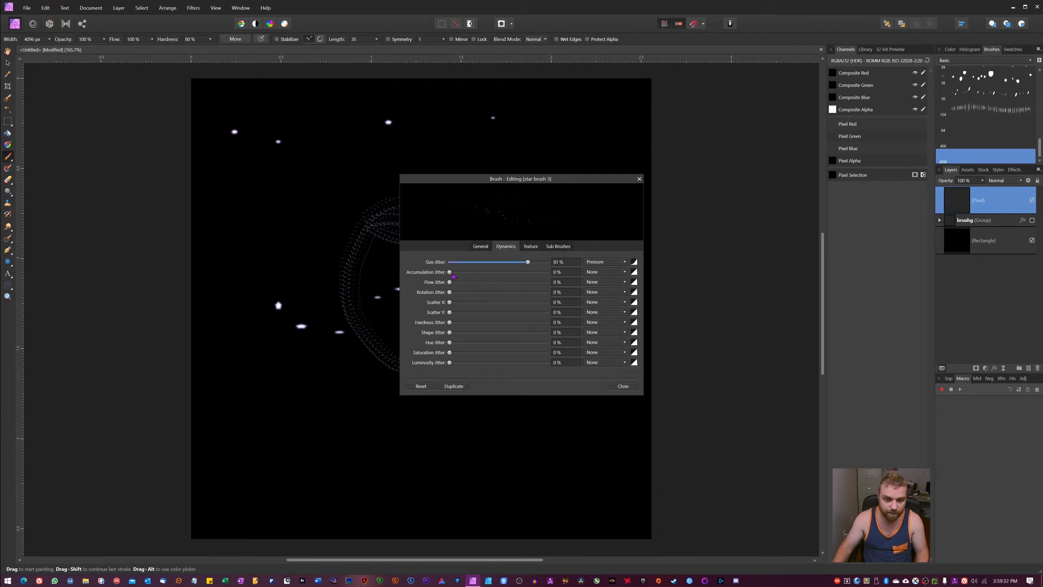
left_click_drag(449, 271, 504, 271)
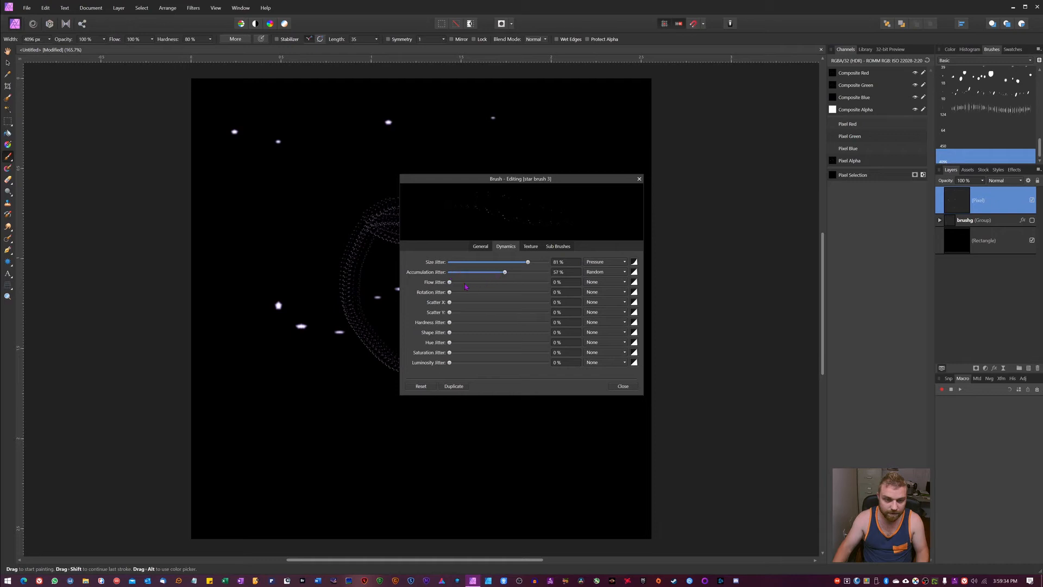
left_click_drag(448, 281, 455, 282)
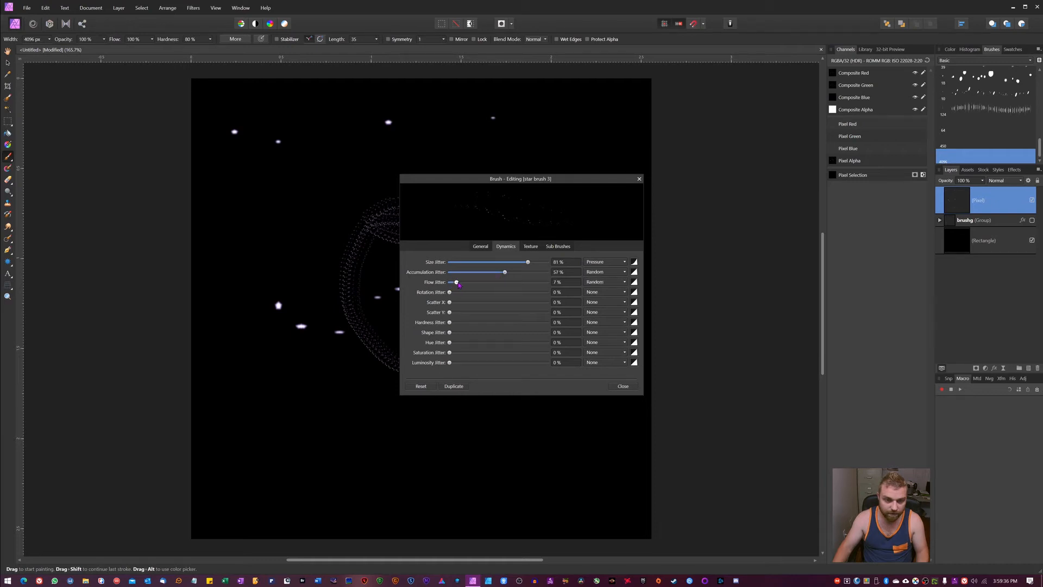
left_click_drag(450, 291, 492, 291)
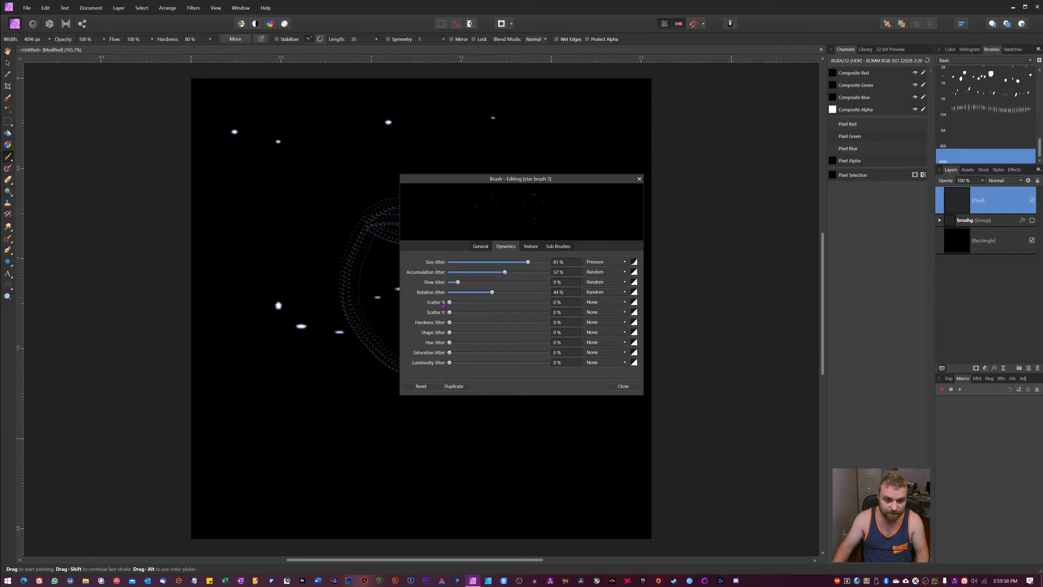
left_click_drag(449, 302, 518, 302)
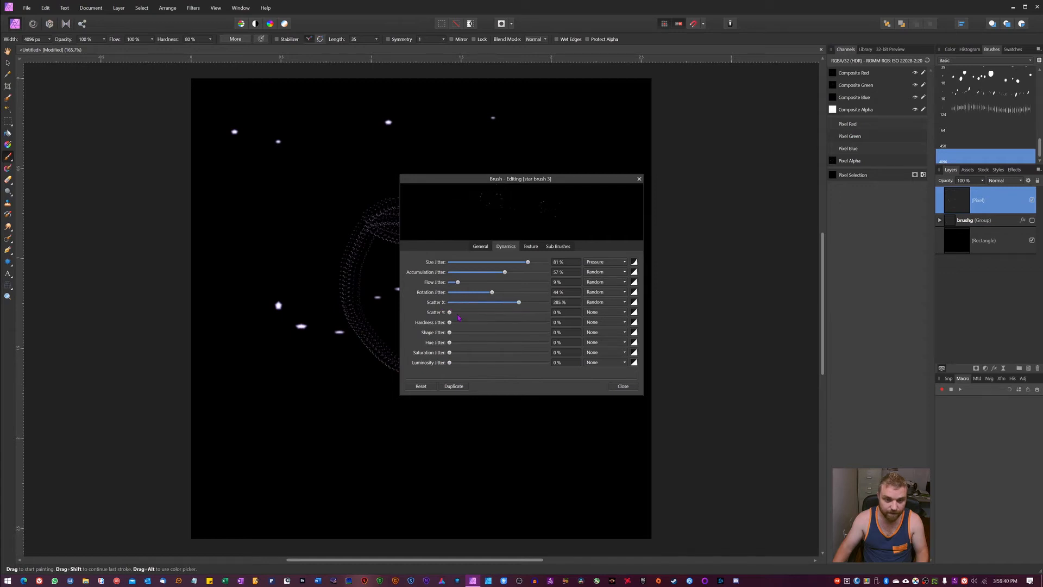
left_click_drag(450, 312, 529, 312)
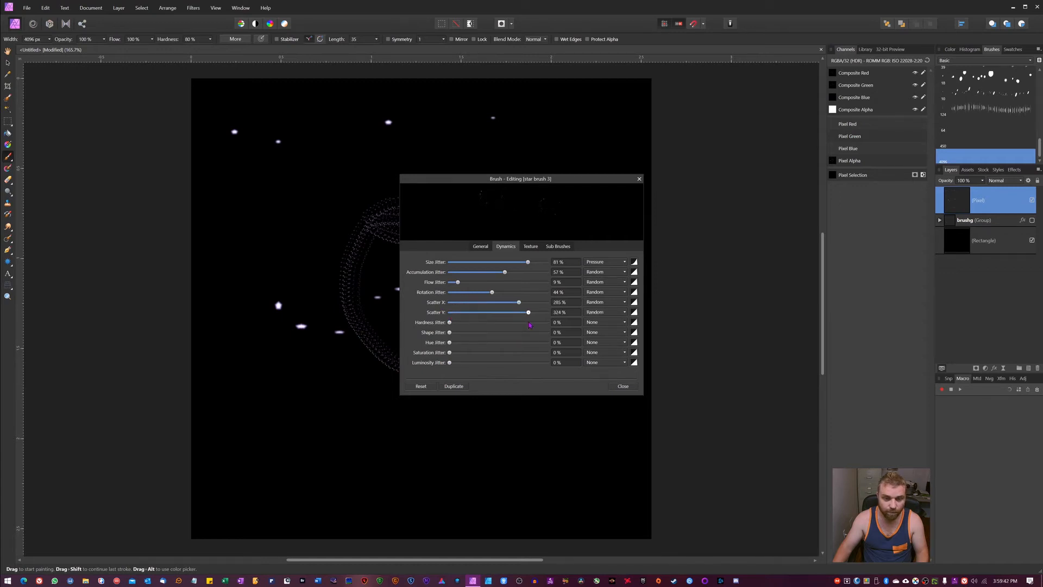
left_click_drag(519, 311, 530, 312)
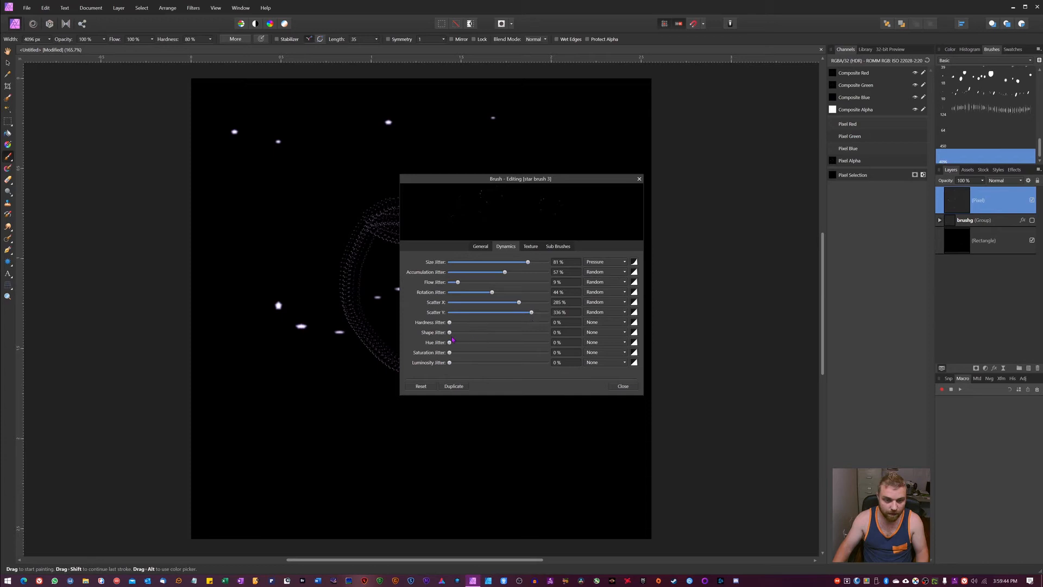
left_click_drag(449, 333, 454, 332)
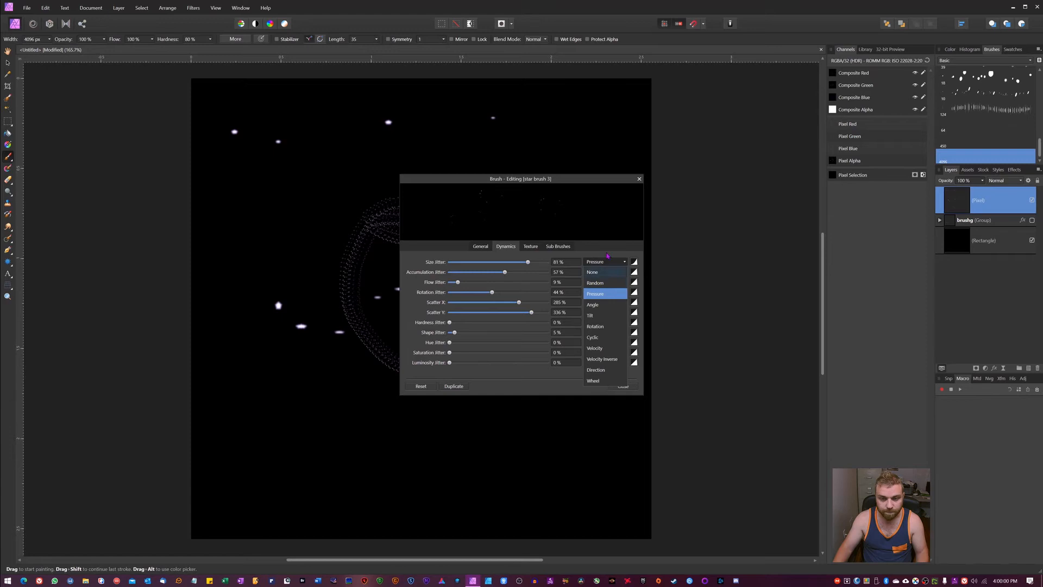
left_click(595, 282)
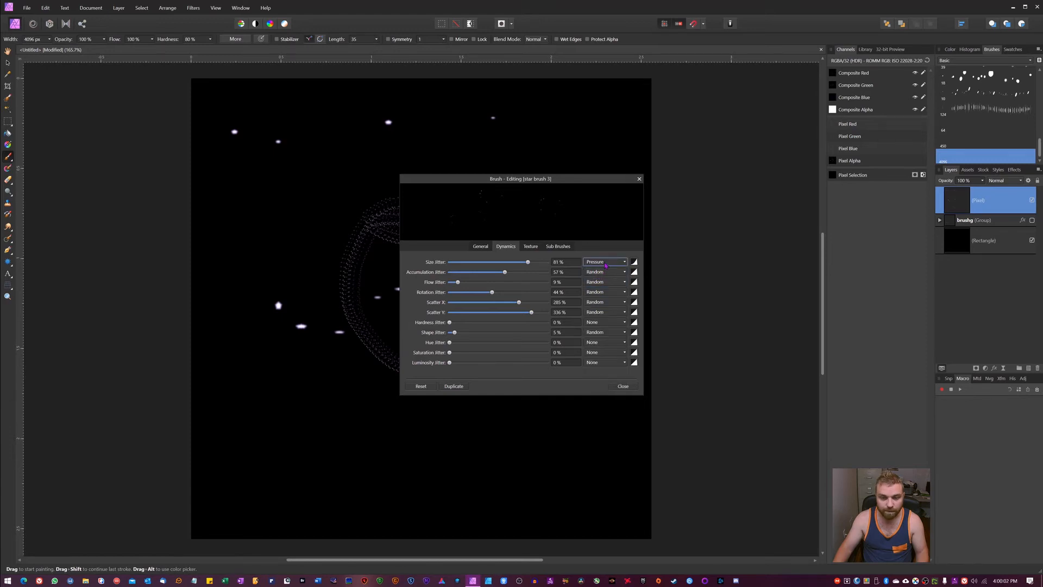
left_click(604, 262)
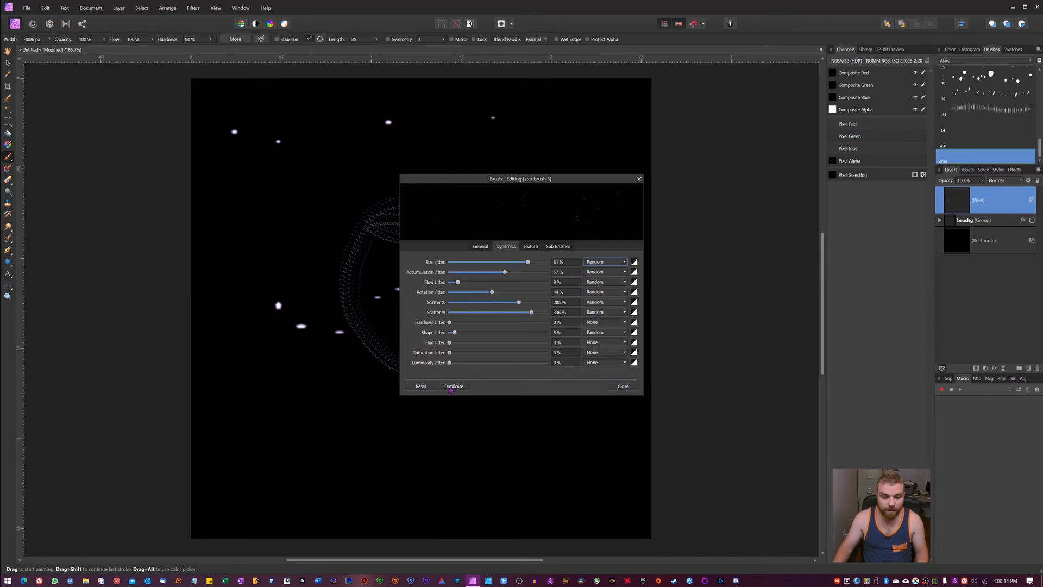
Duplicate the tuned brush and delete the old star brush.
left_click(453, 385)
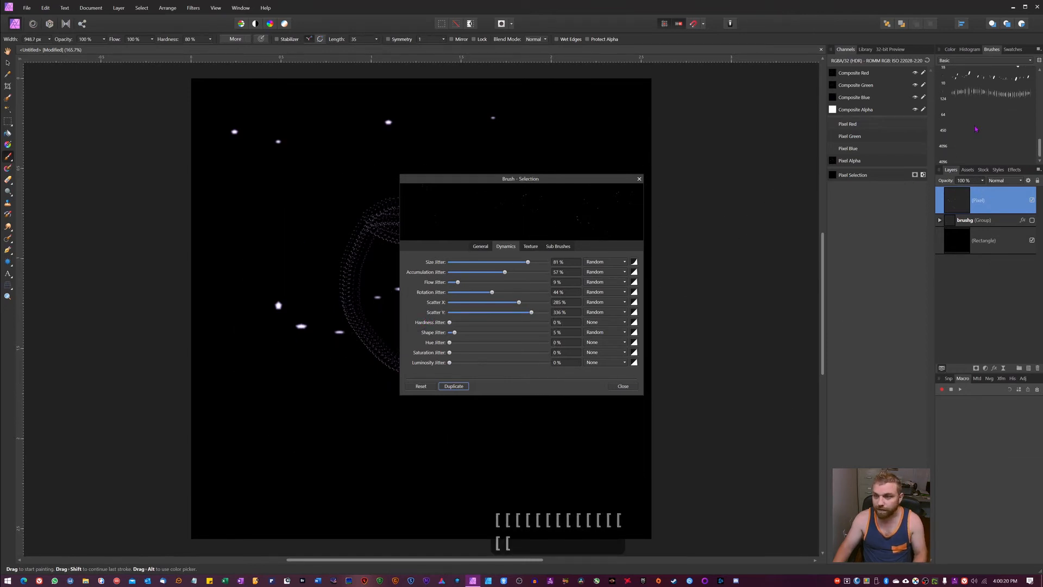
left_click(984, 157)
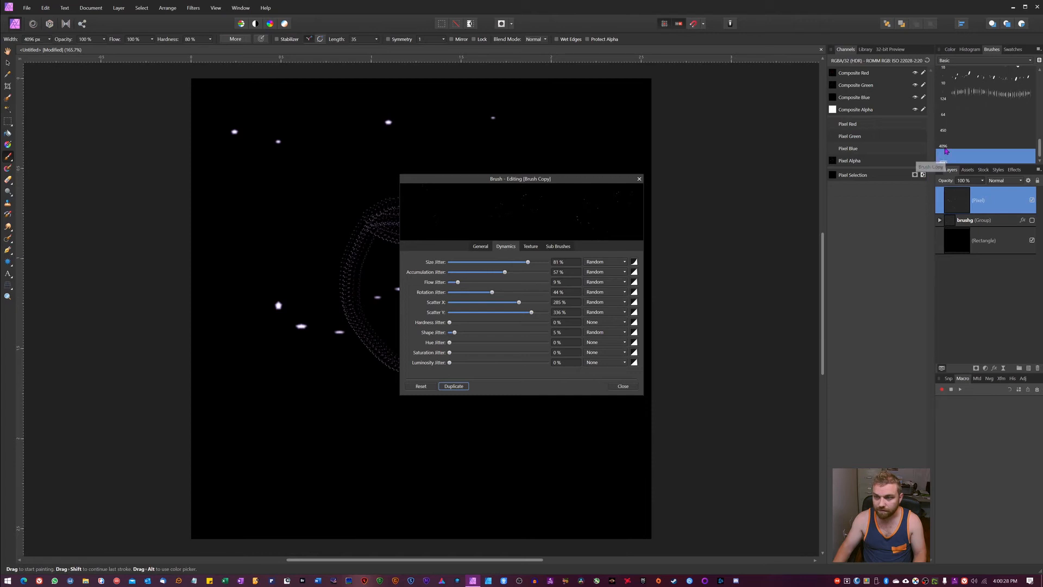
mouse_move(944, 147)
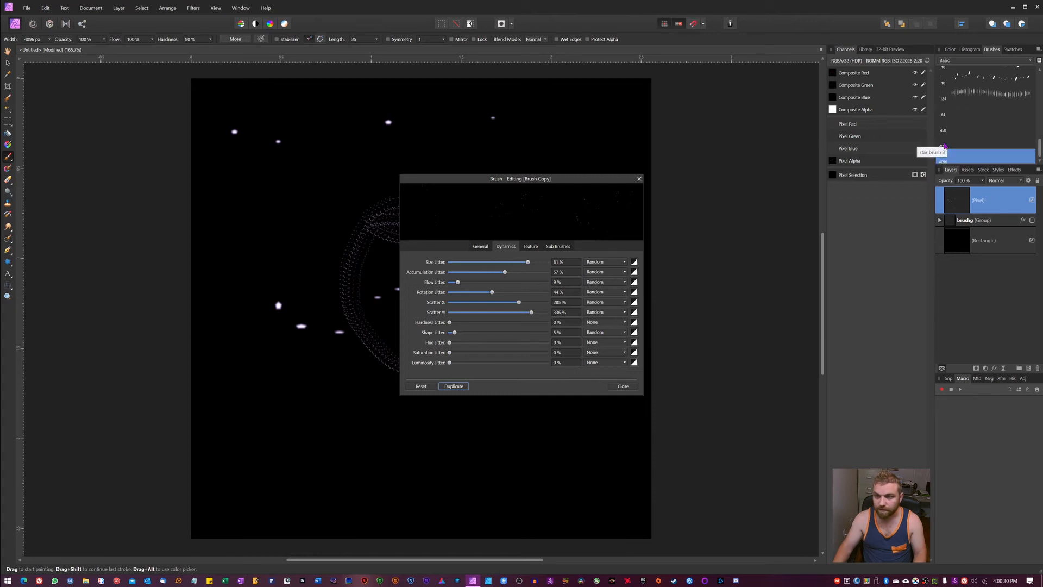
right_click(944, 145)
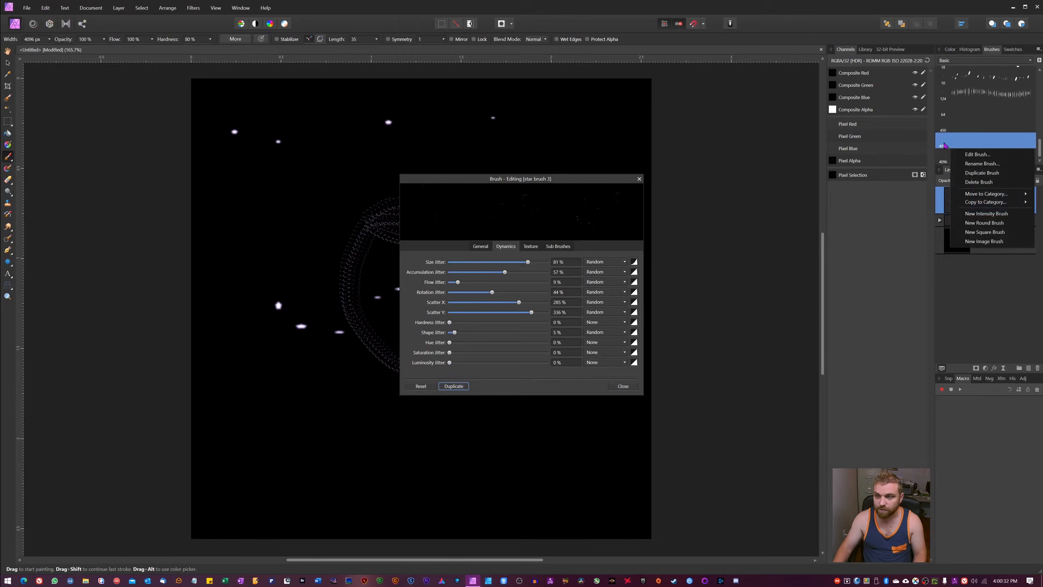
left_click(979, 181)
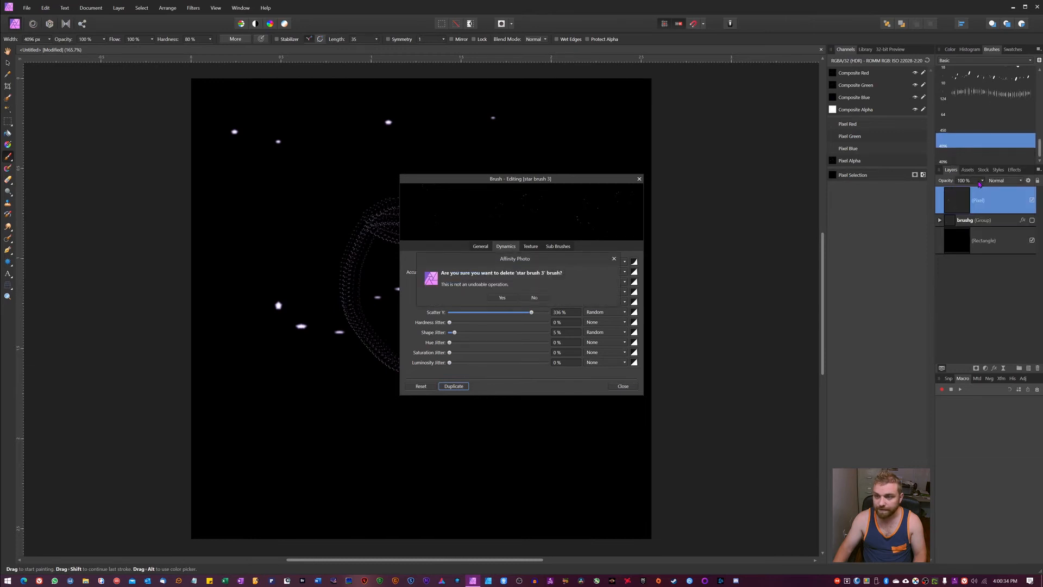
left_click(534, 298)
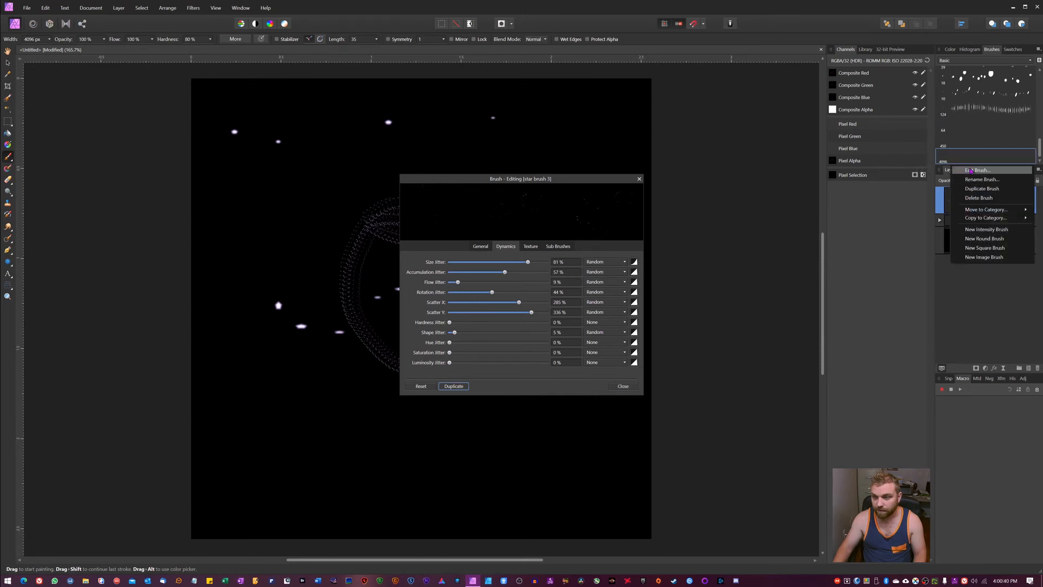
Rename the copy to 'Star brush 3' and close the brush editor.
left_click(982, 179)
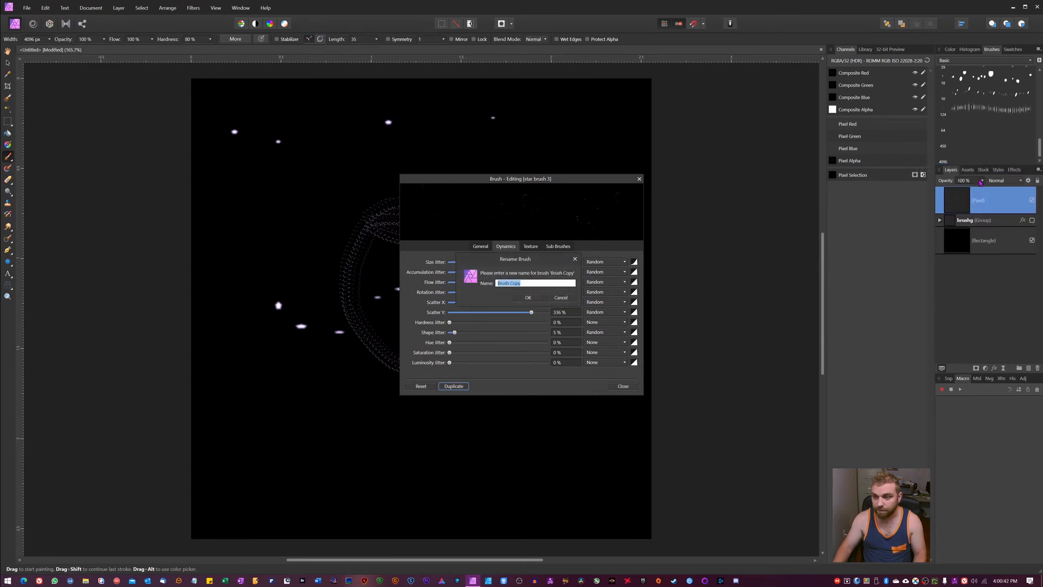
type("Star brush")
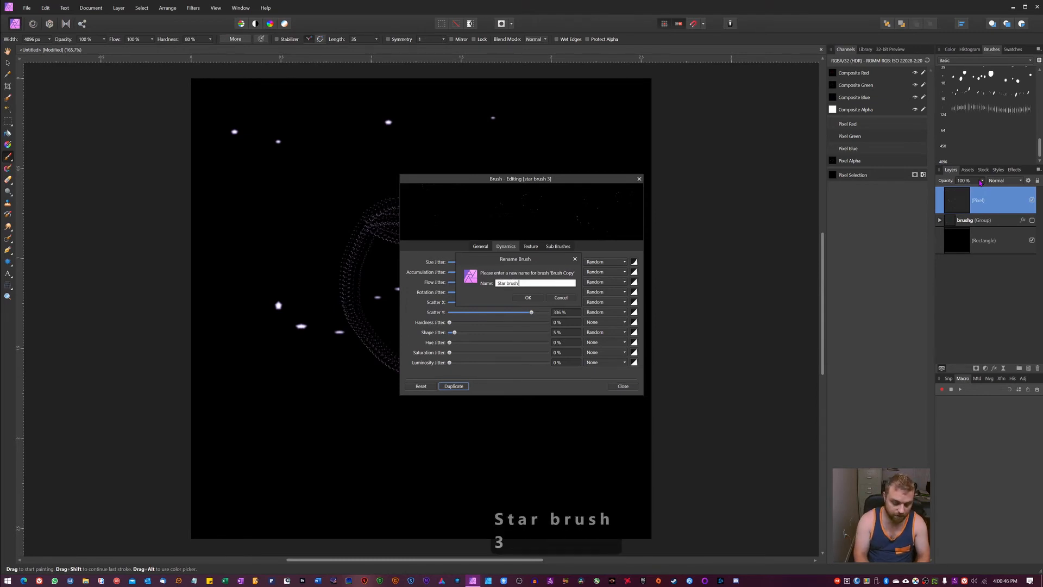
key("Return")
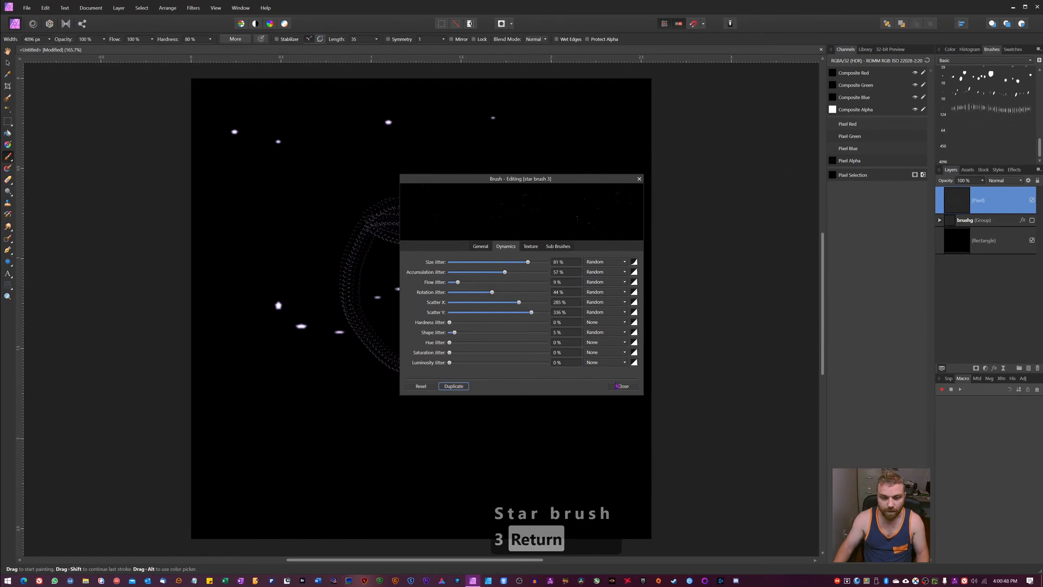
left_click(622, 386)
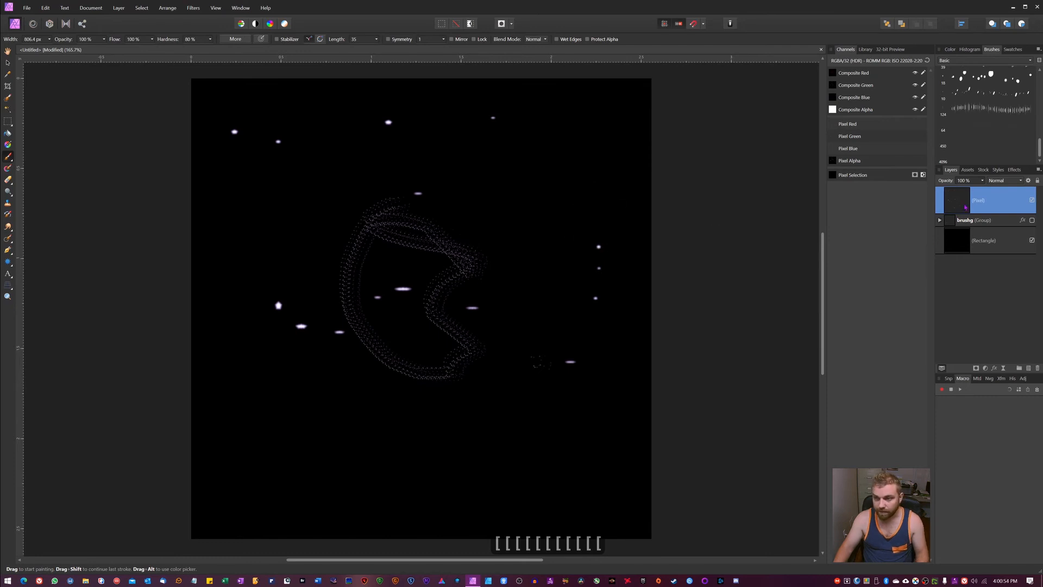
mouse_move(375, 332)
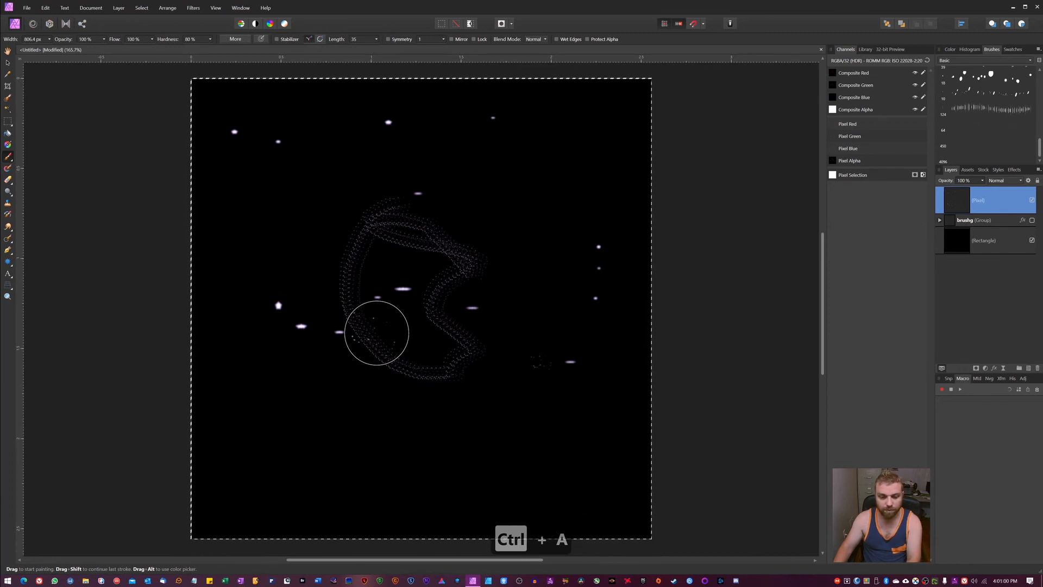
Select the whole canvas before painting scattered stars with Star brush 3.
key("ctrl+z")
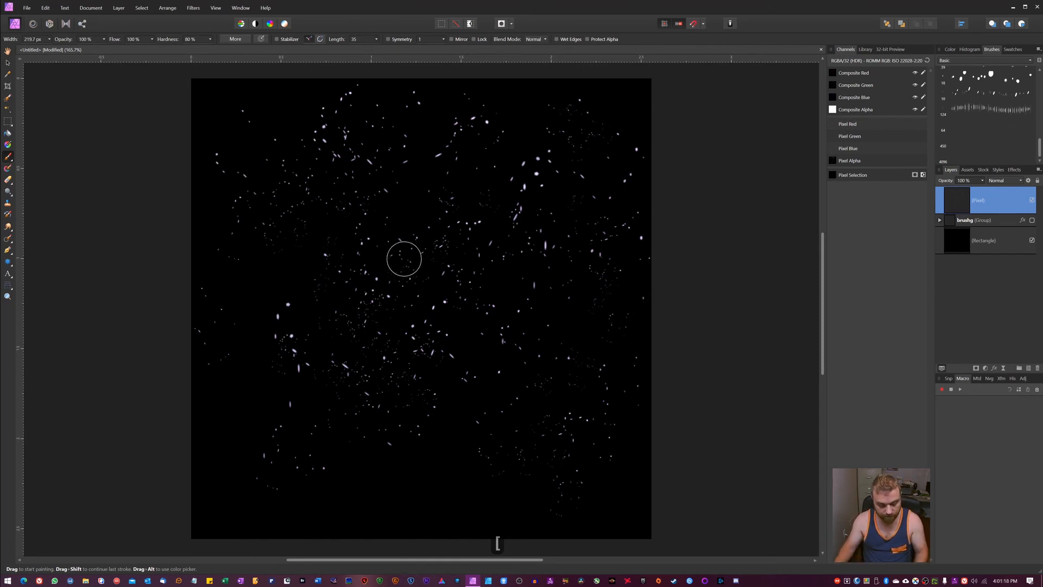
mouse_move(507, 277)
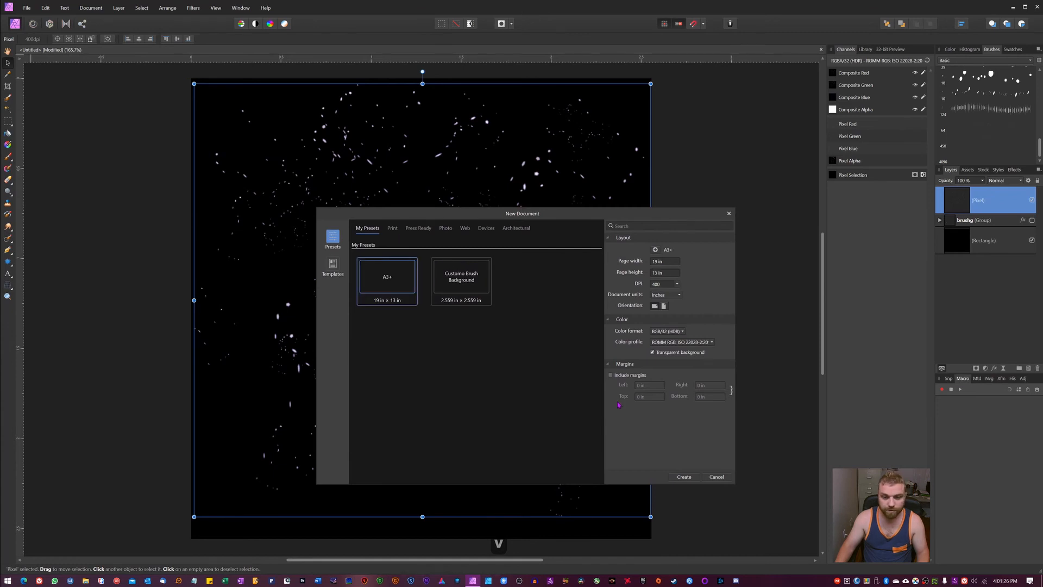
Create an A3+ document and place an Unsplash 'astro' night-sky photo filling the canvas.
left_click(683, 476)
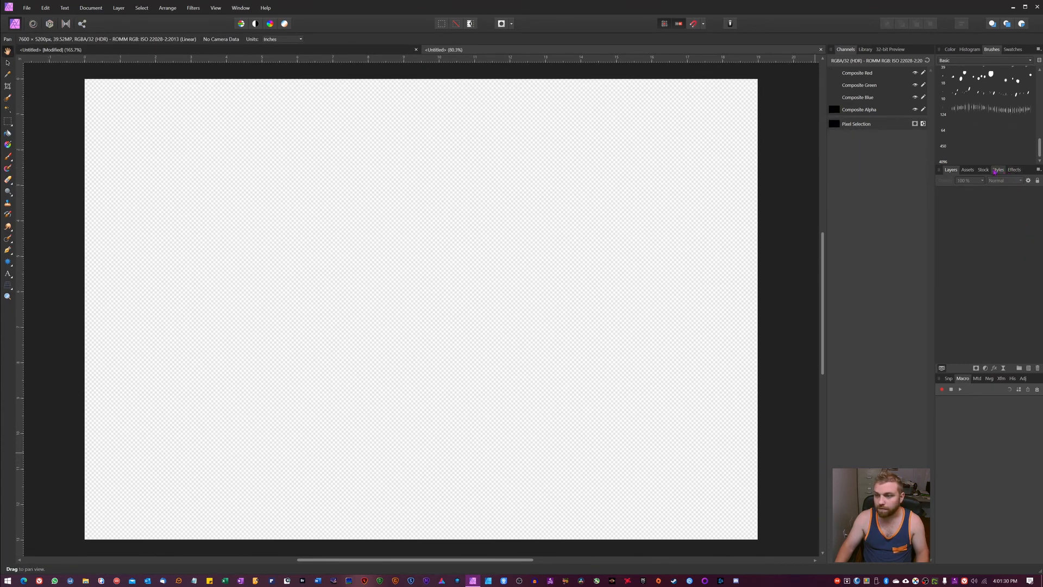
left_click(982, 169)
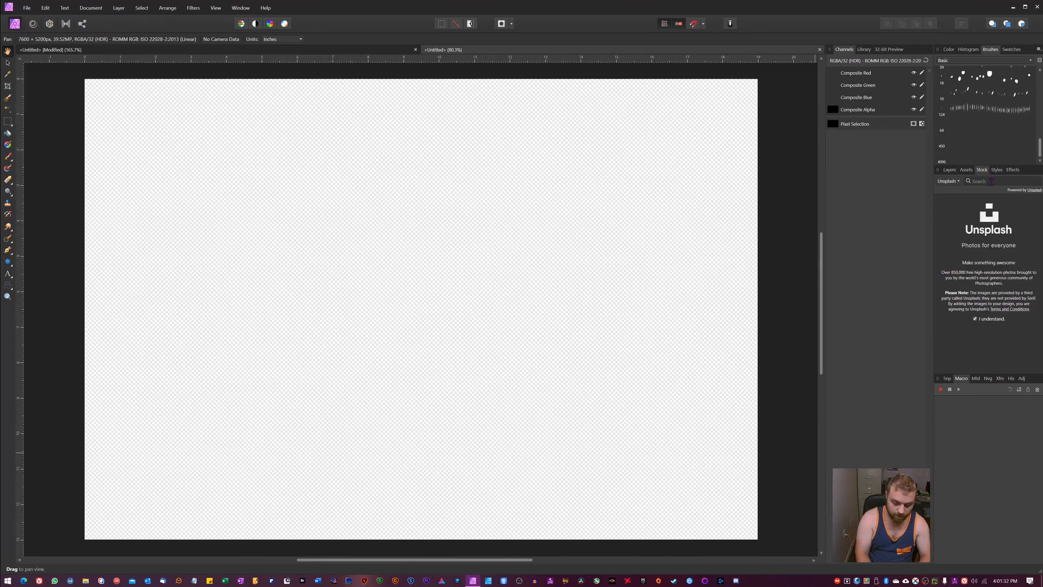
type("astro")
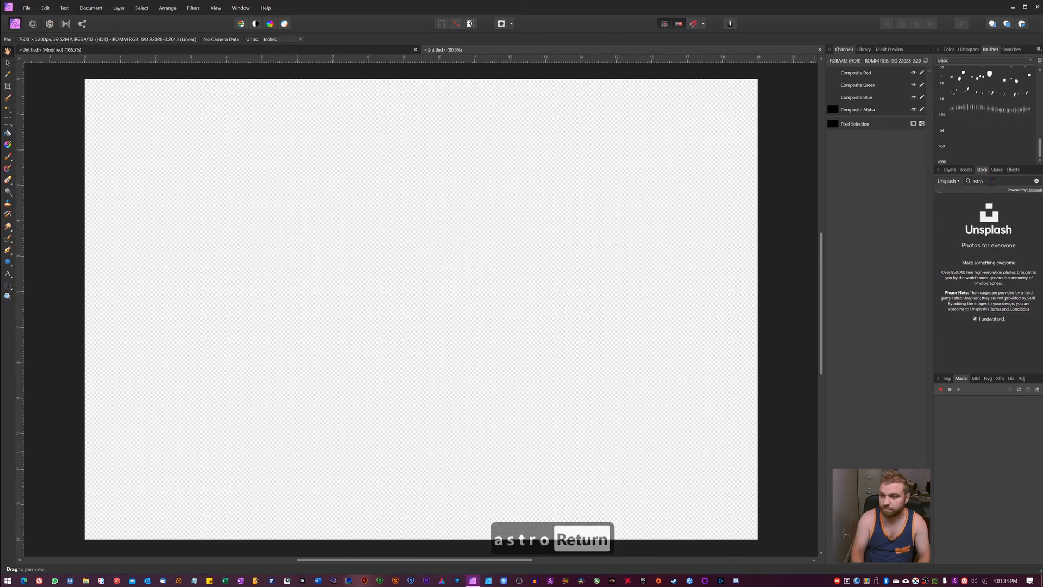
key("Return")
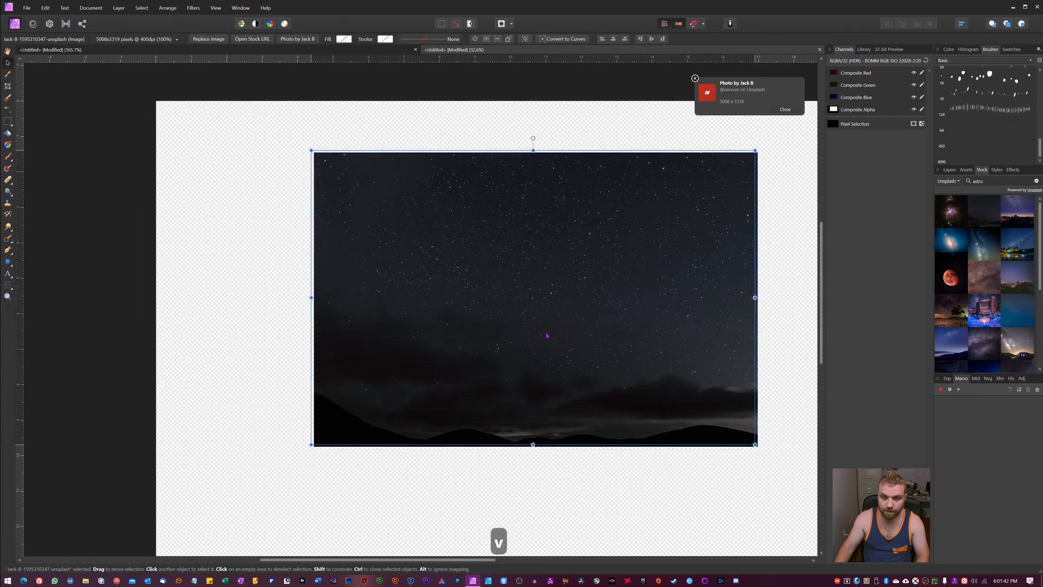
key("ctrl+0")
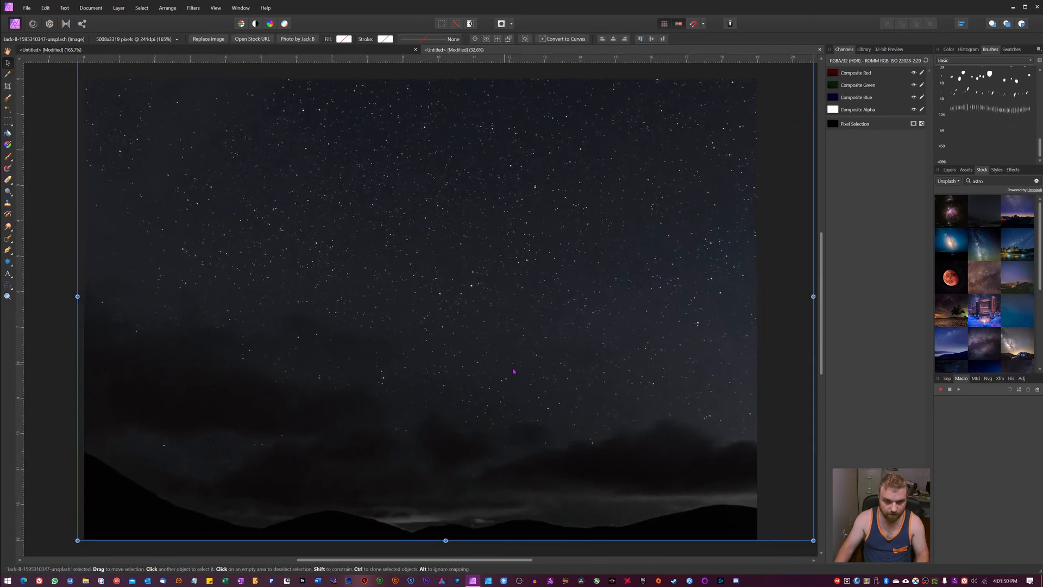
left_click(950, 169)
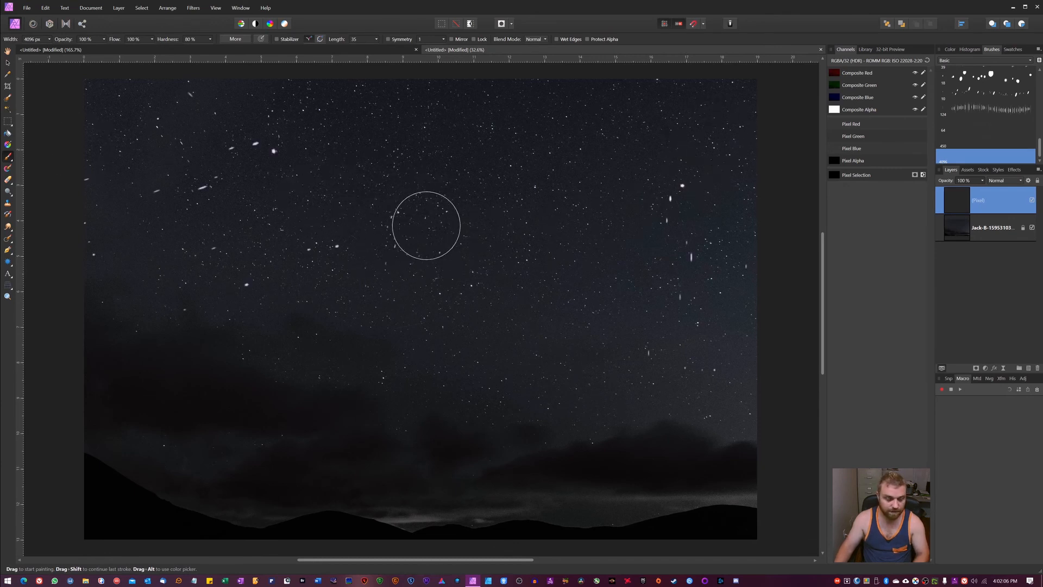
Paint a stroke of stars across the sky, then undo the bad strokes.
left_click_drag(426, 225, 623, 259)
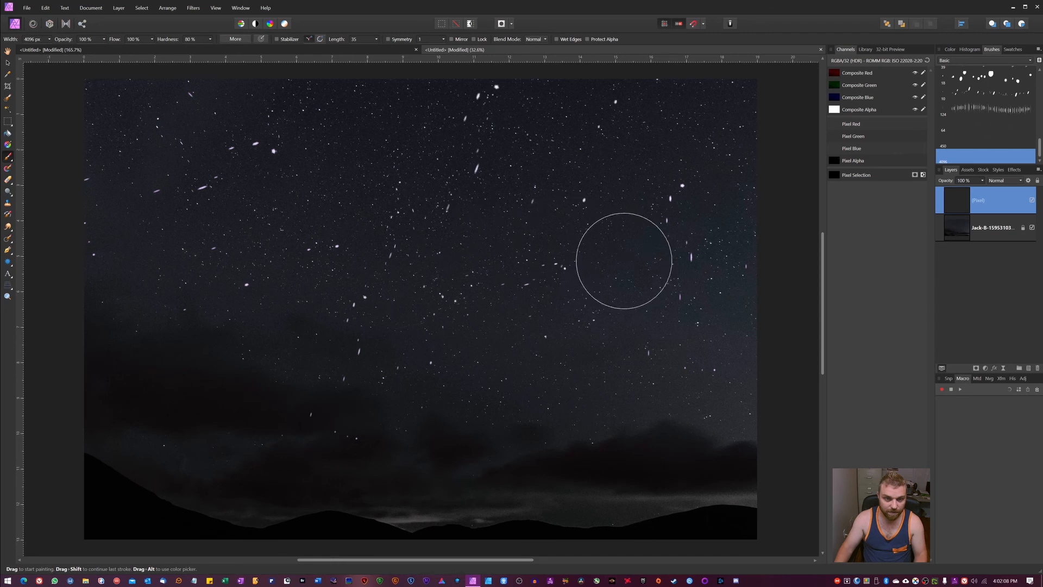
key("ctrl+z")
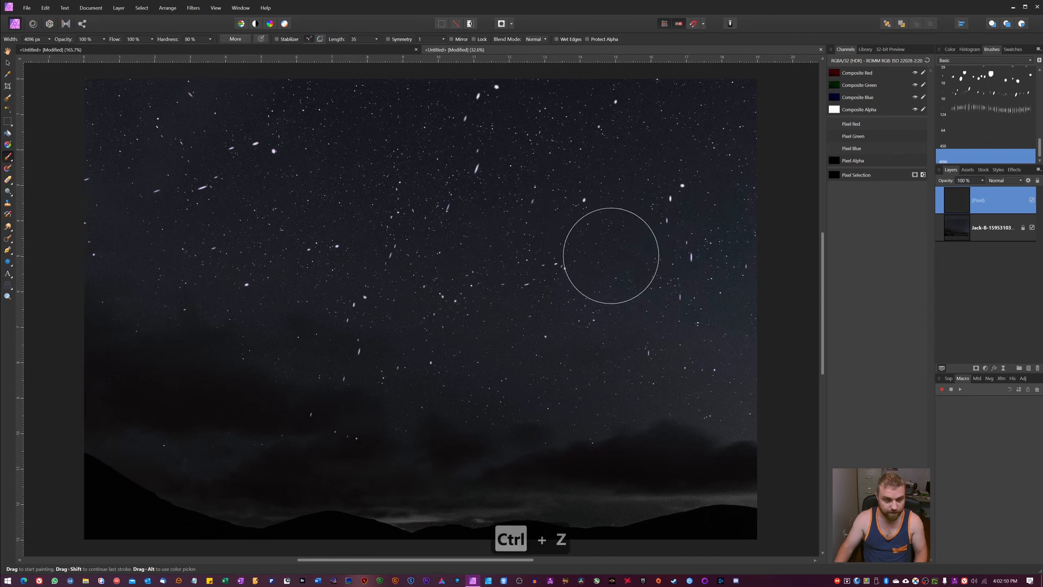
key("ctrl+z")
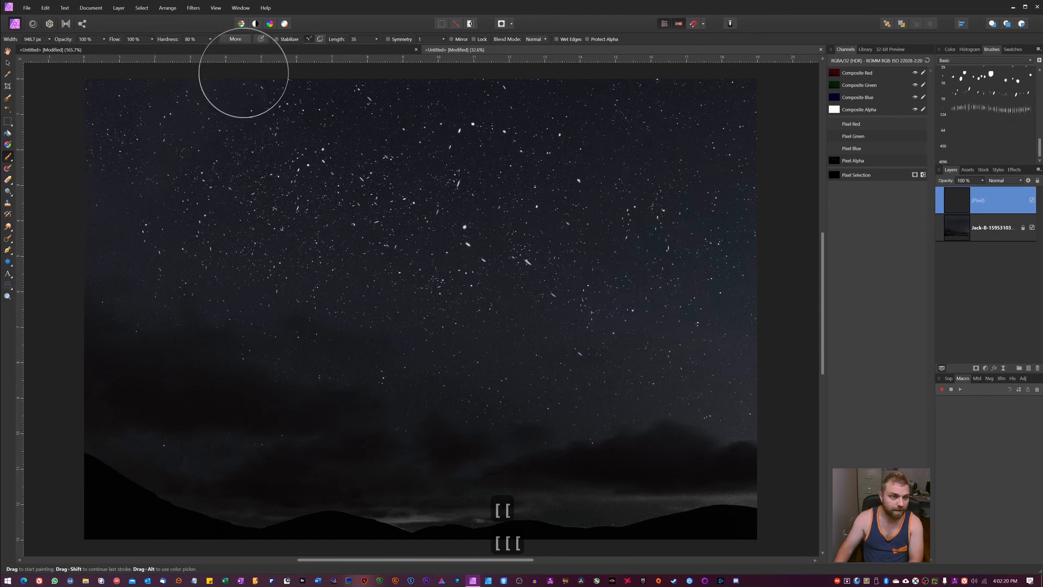
Shrink Star brush 3 to about 63 px in the full brush settings and select the whole canvas.
left_click(234, 39)
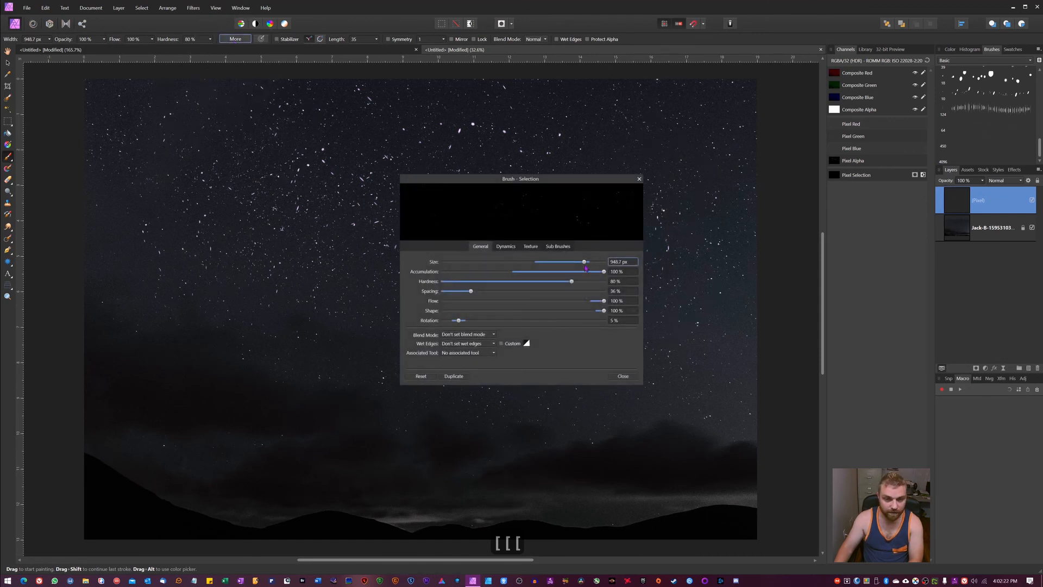
left_click_drag(585, 261, 562, 262)
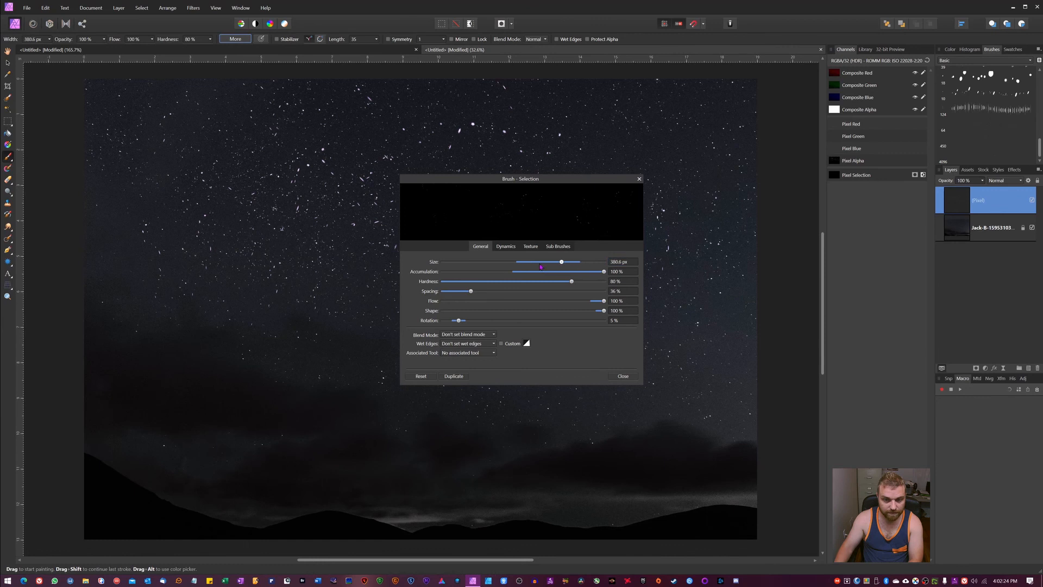
left_click_drag(561, 261, 512, 262)
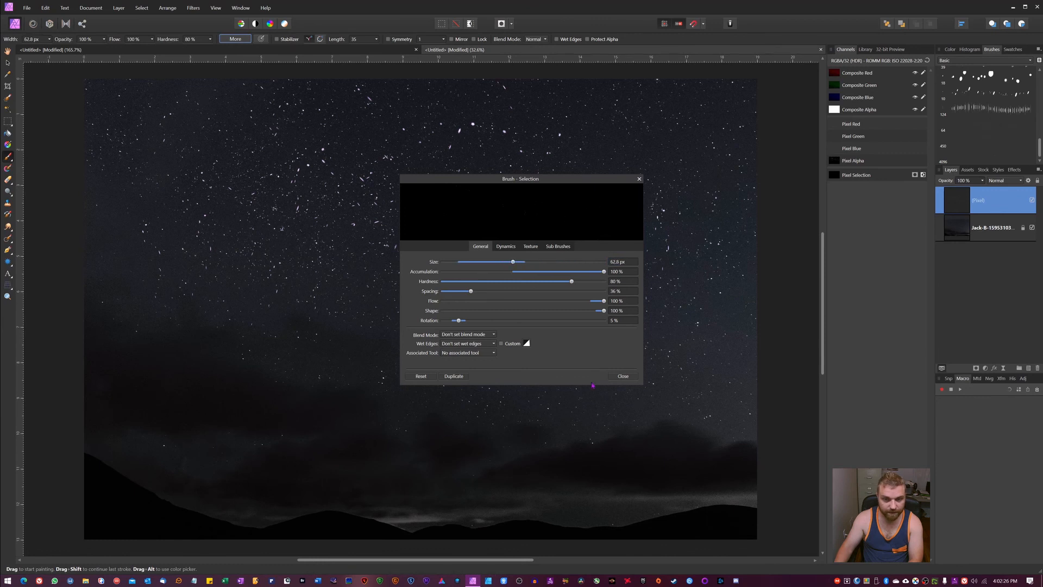
left_click(621, 376)
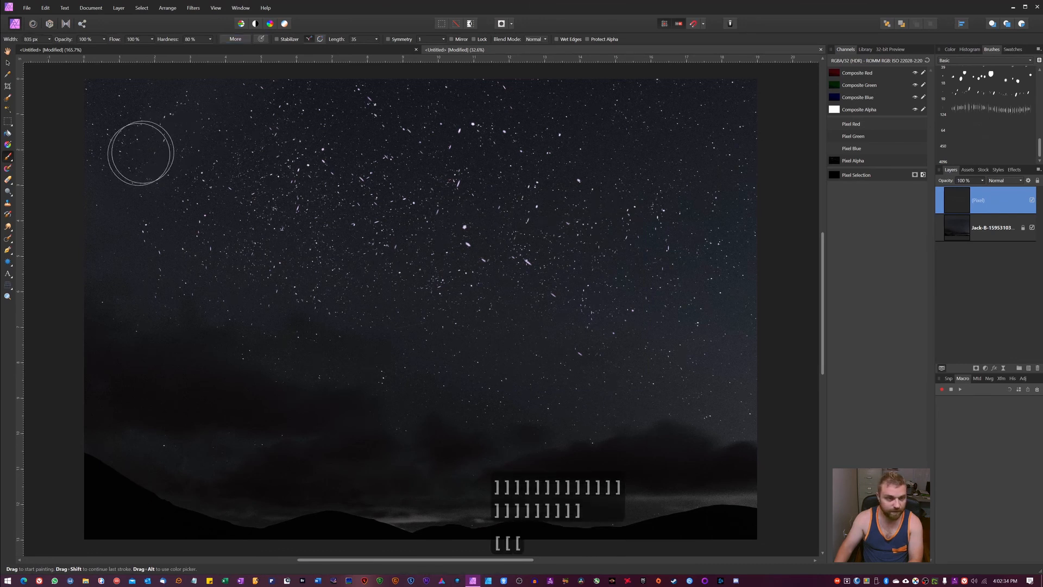
mouse_move(618, 286)
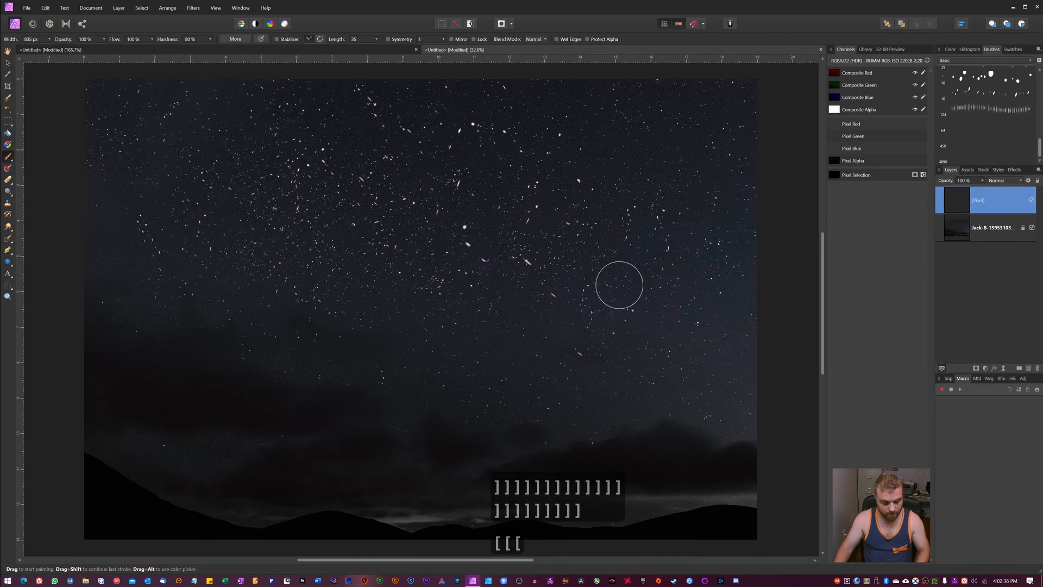
key("ctrl+a")
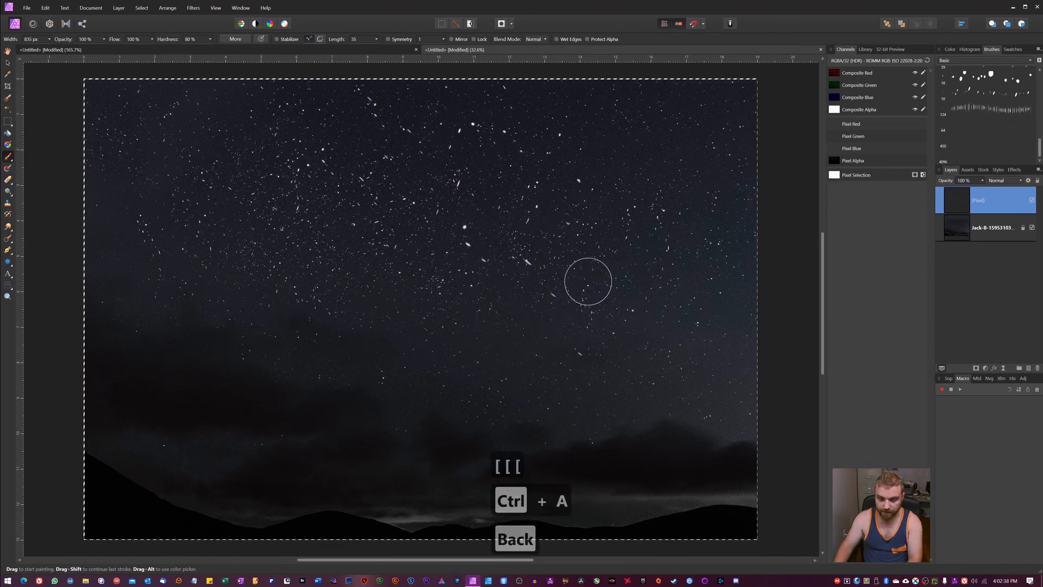